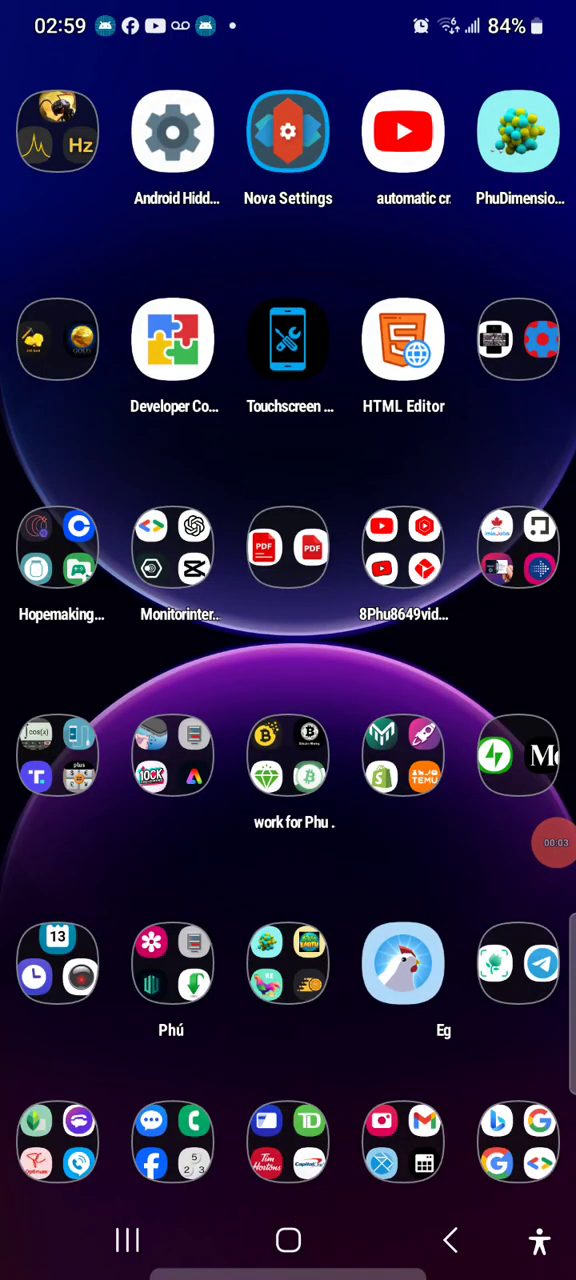
- Launch ChatGPT from its home-screen app folder onto a new chat
click(172, 548)
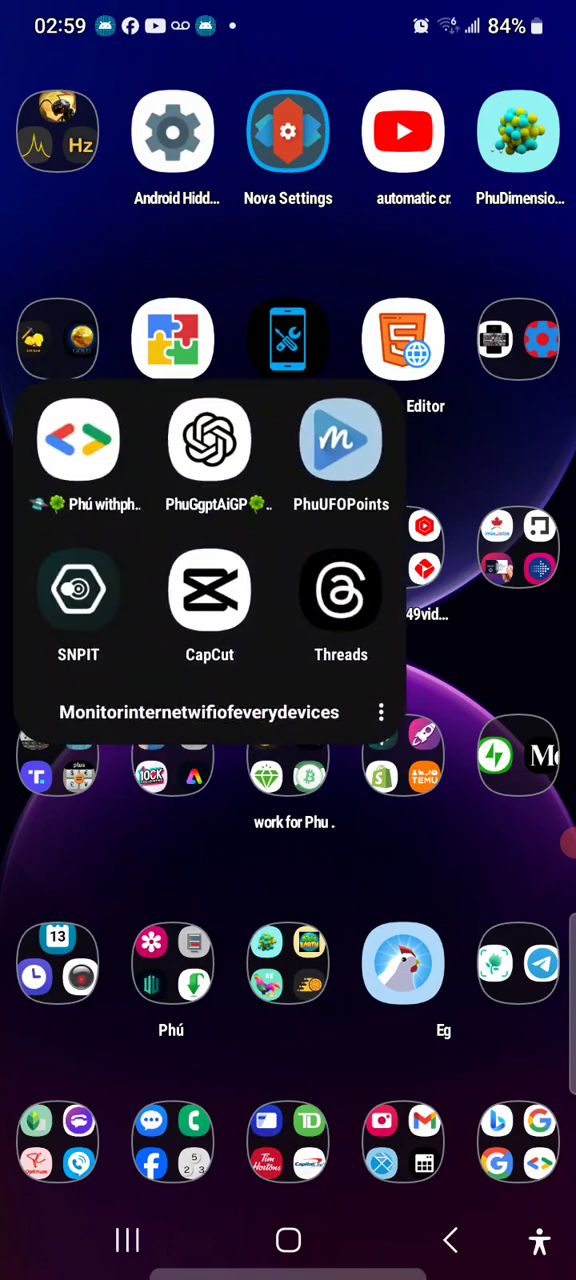
click(208, 440)
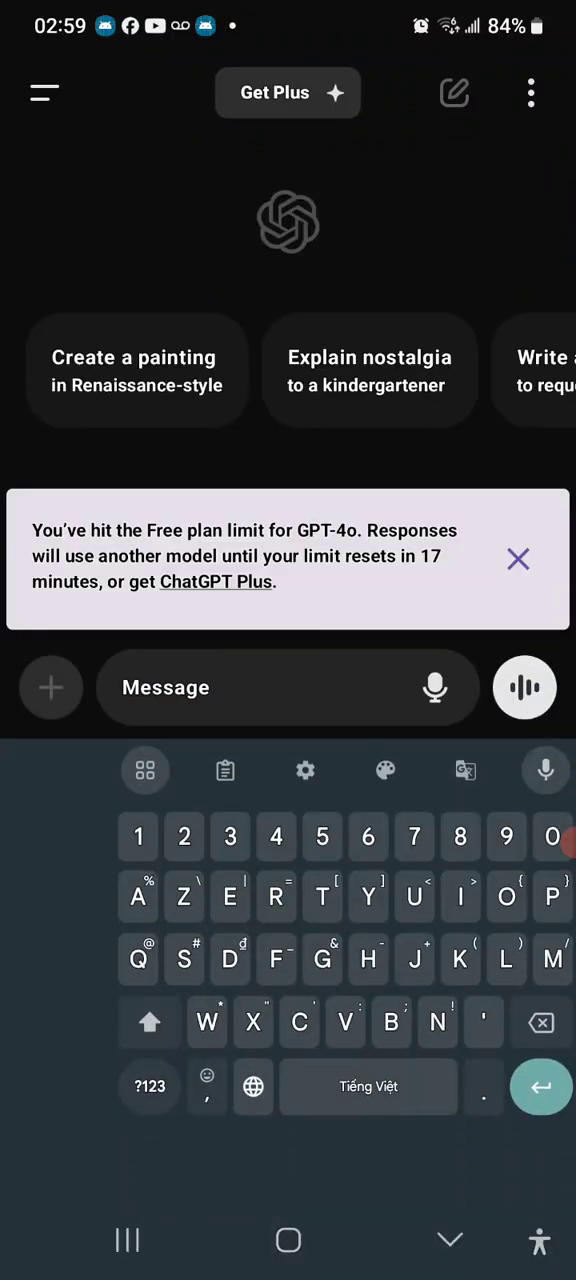
- Dismiss the Free plan notice and draft a prompt asking for a 'judge' app with coding script from beginning to finish
click(518, 560)
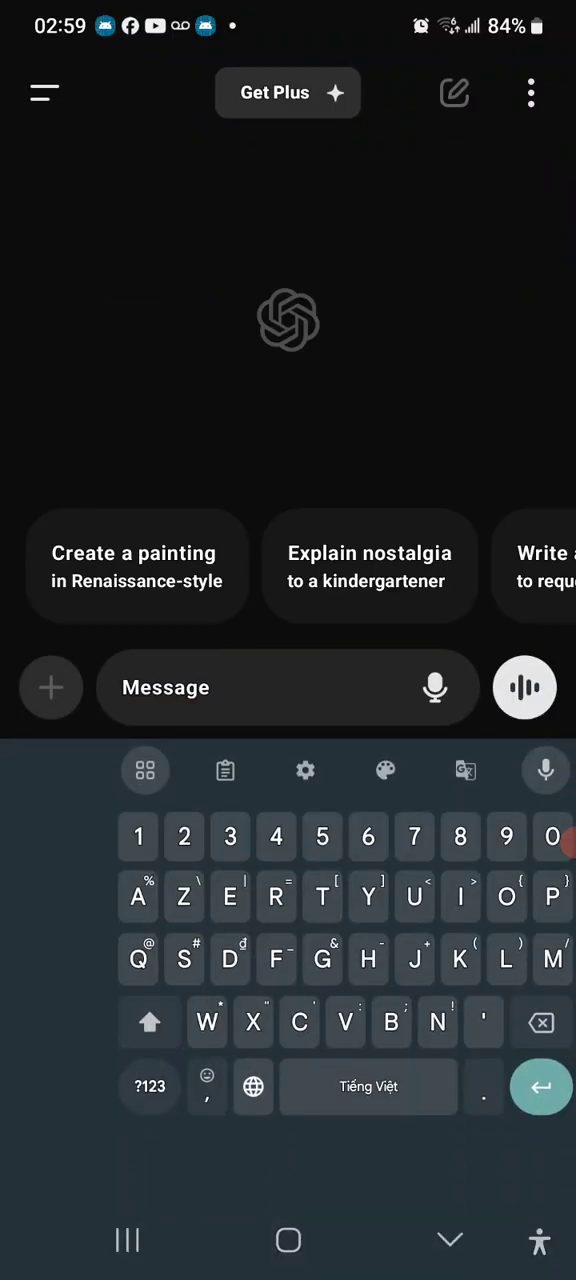
text(Create)
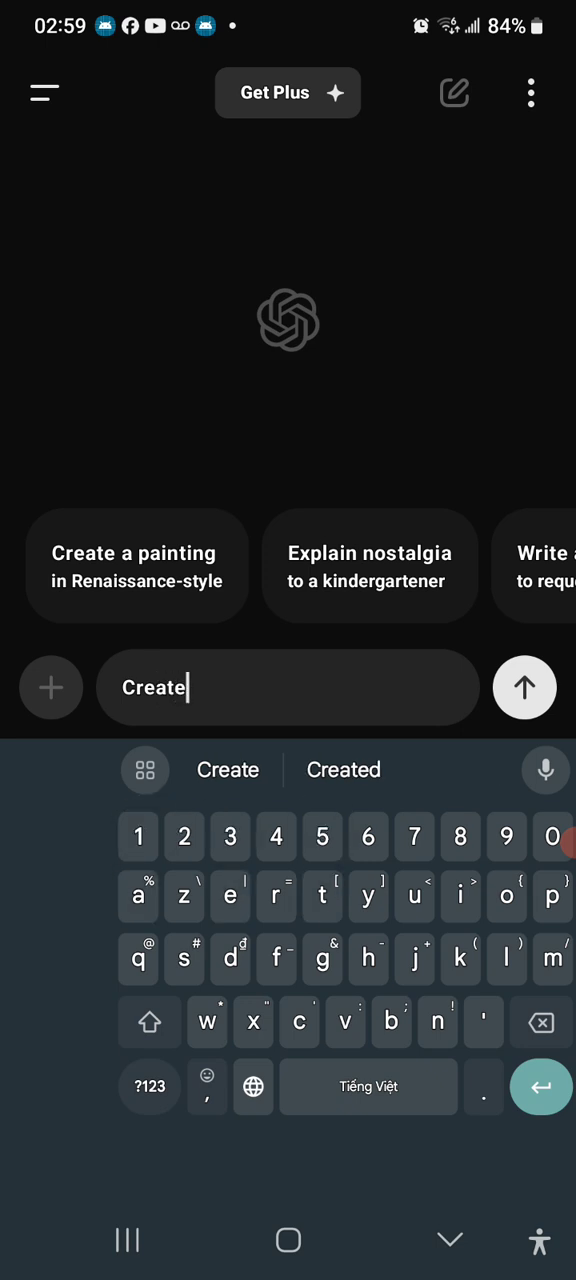
text(me an app call jug)
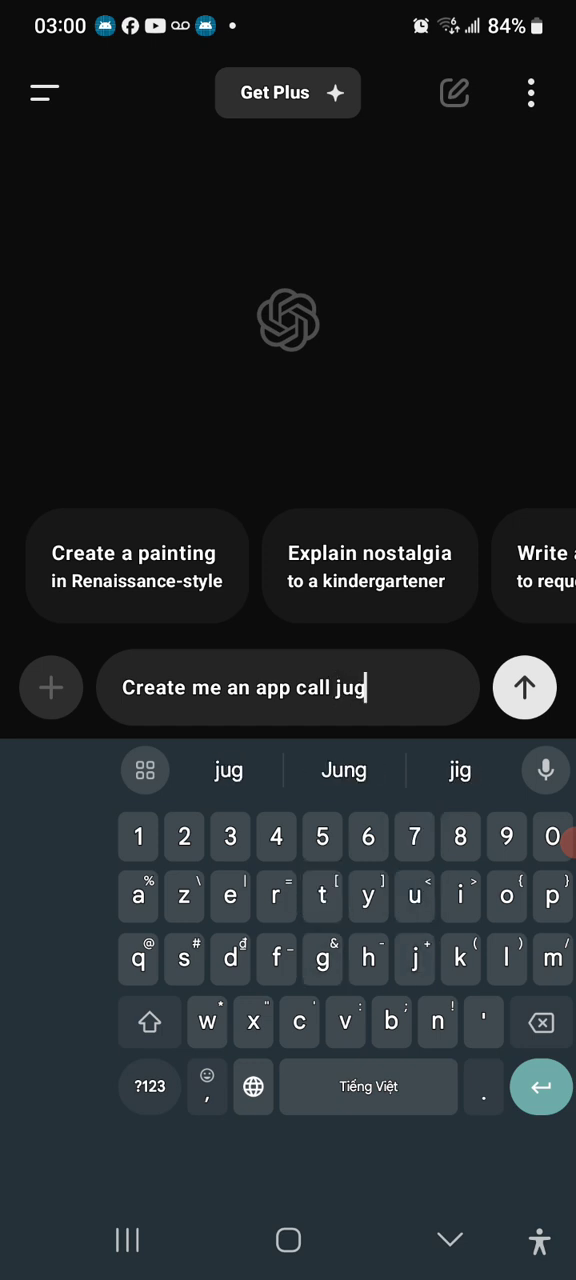
text(de with)
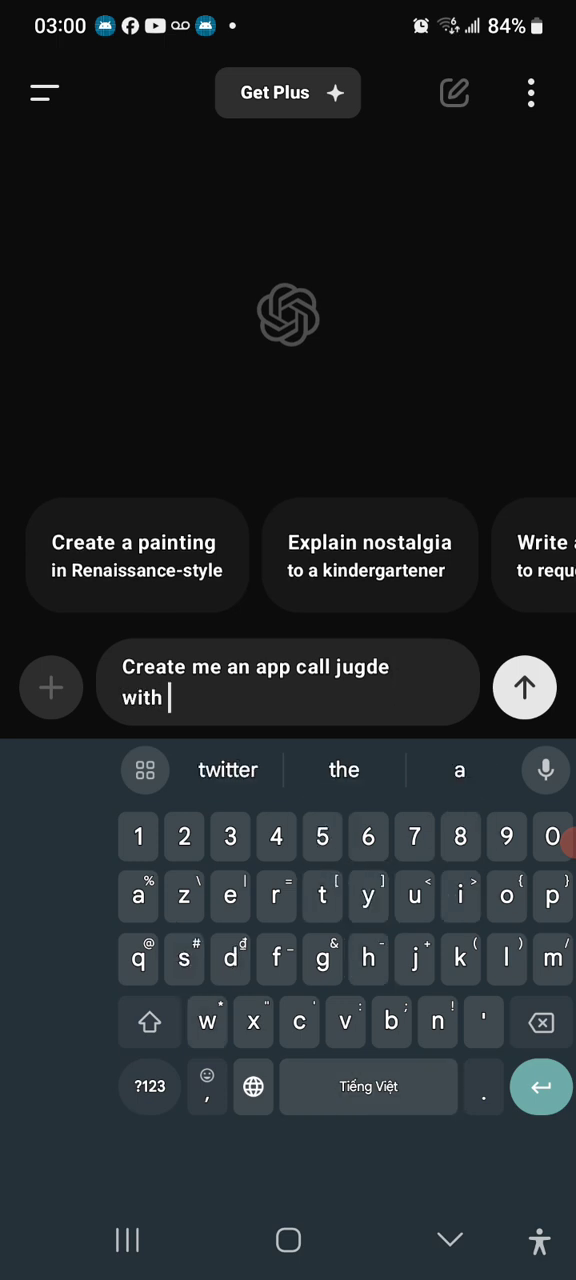
text(write)
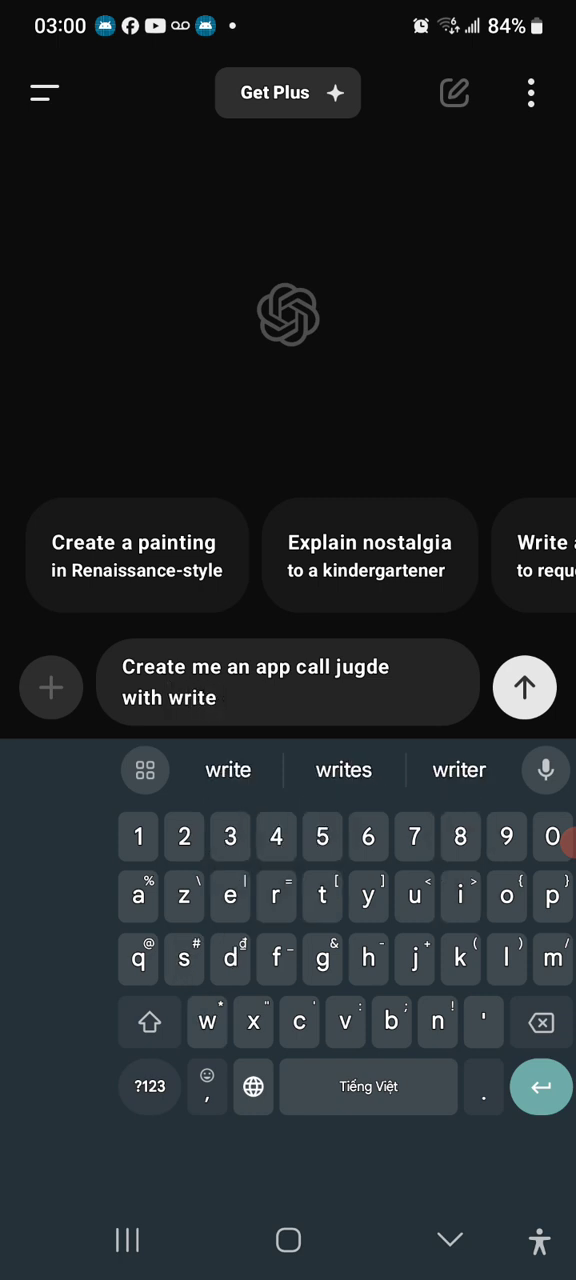
text(coding script)
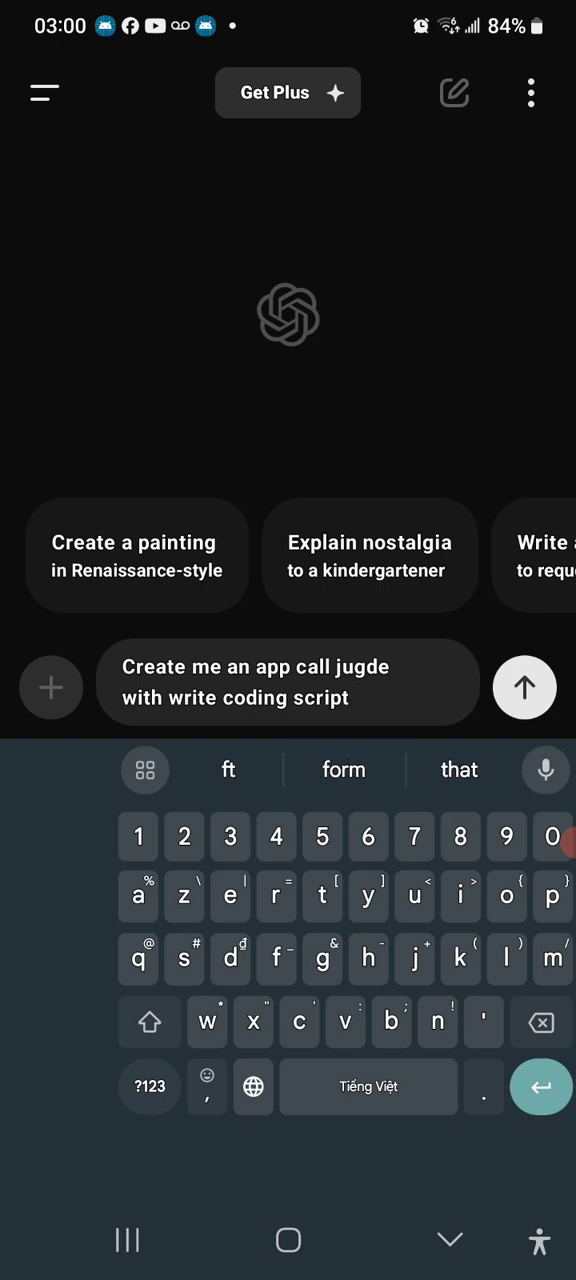
text(form beginning to finis)
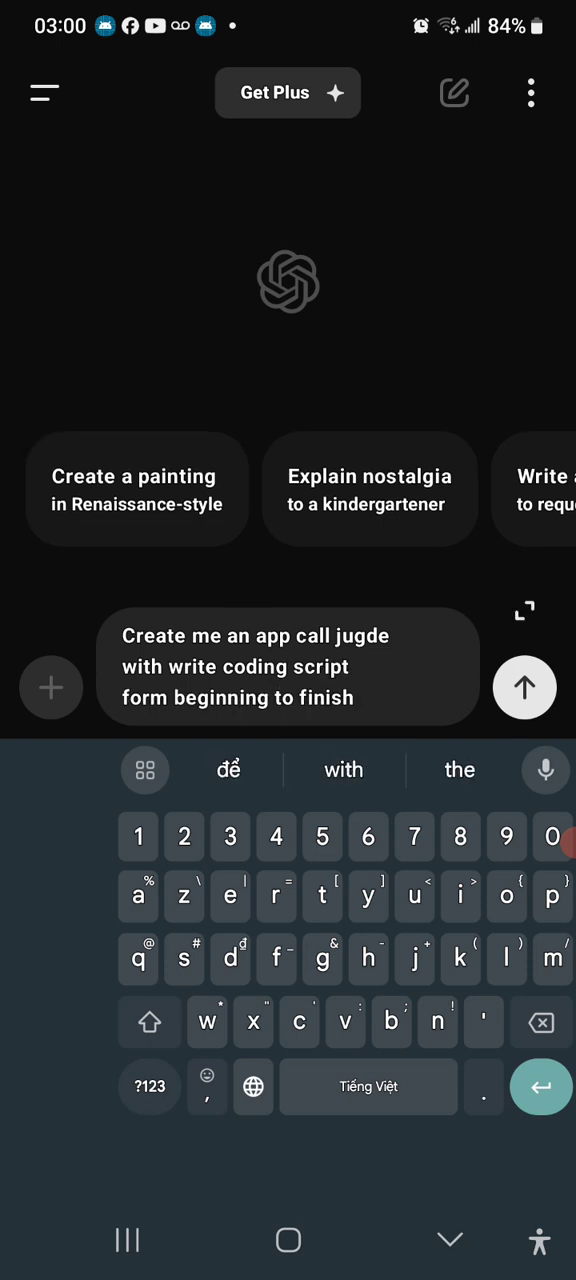
text(h)
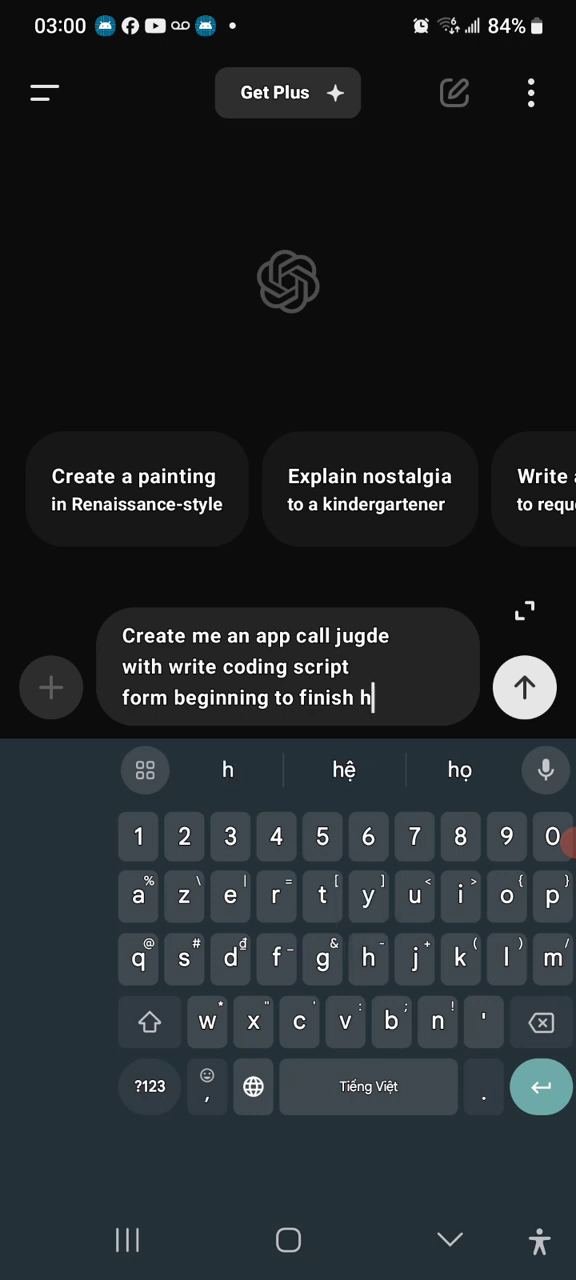
- Extend the prompt: show how the app works, writing coding scripts people can subscribe to
text(ow the)
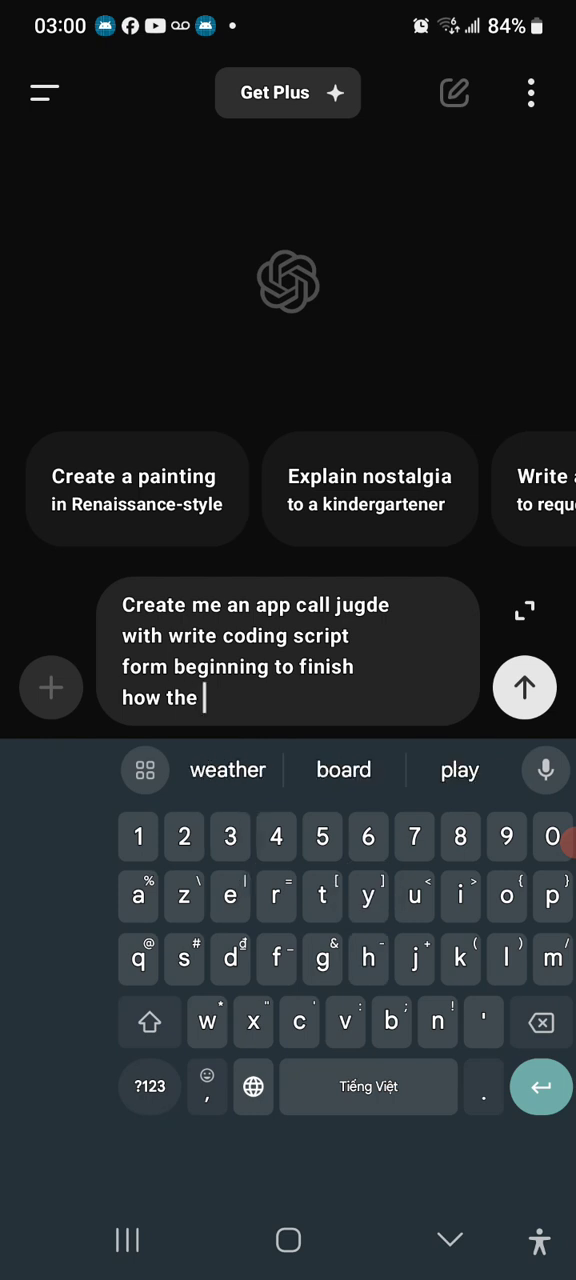
text(app)
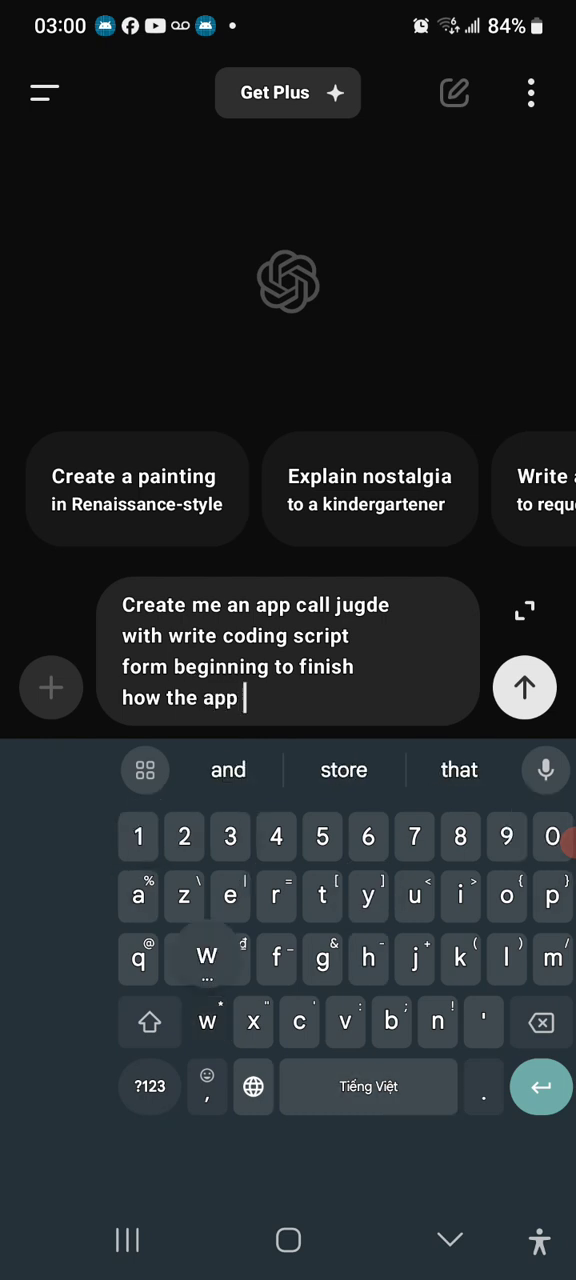
text(work is to write)
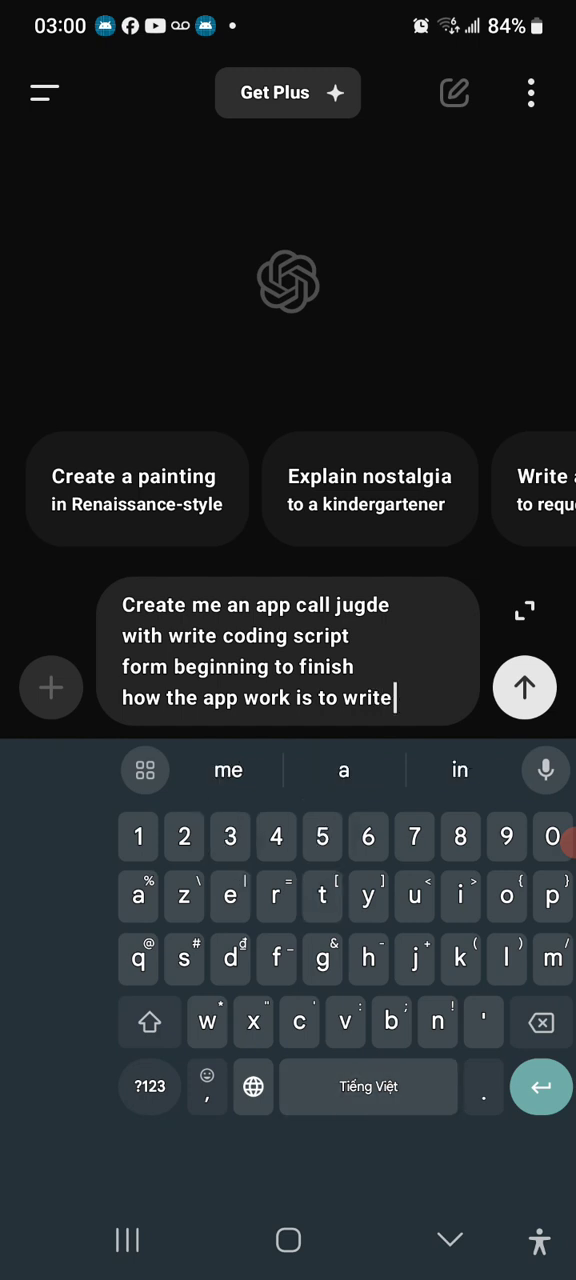
text(scri)
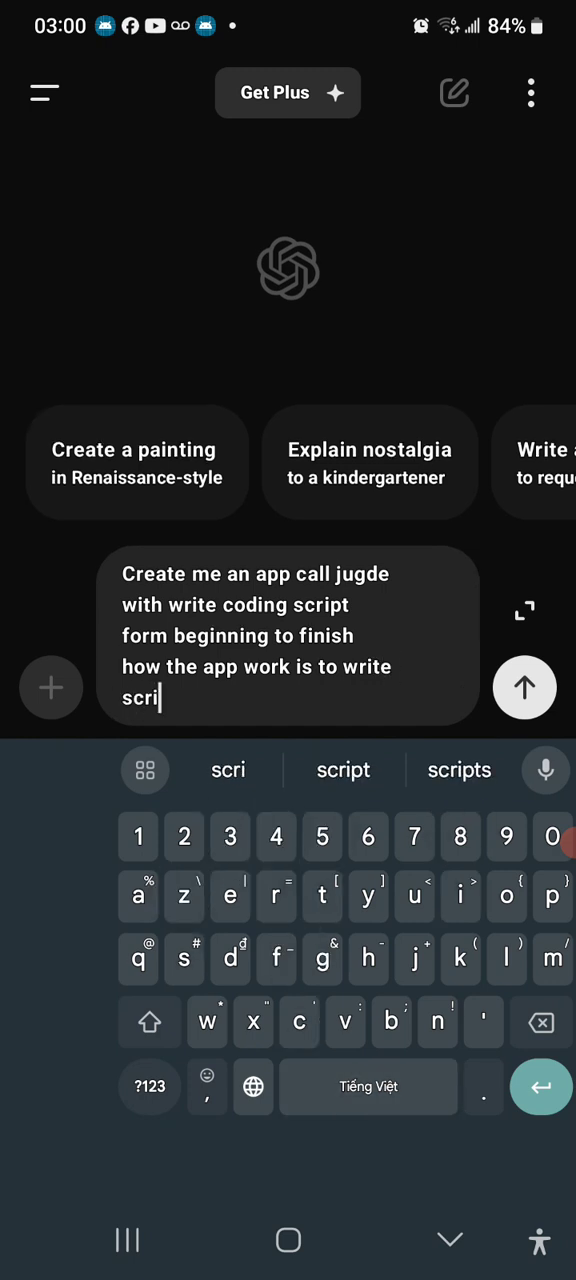
click(344, 770)
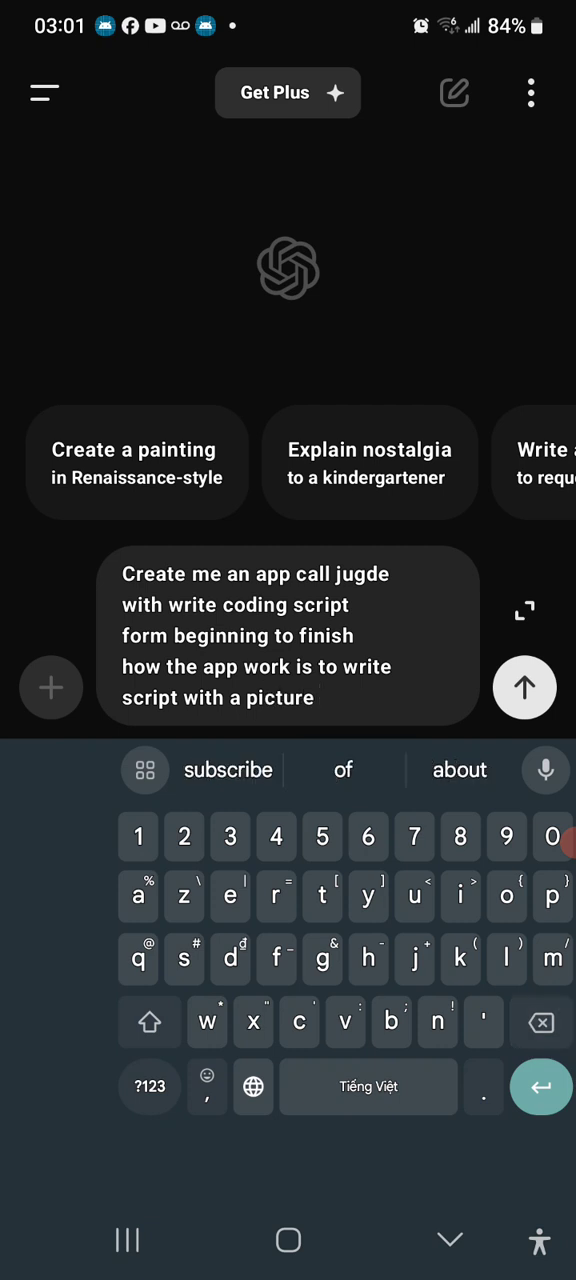
text(to s)
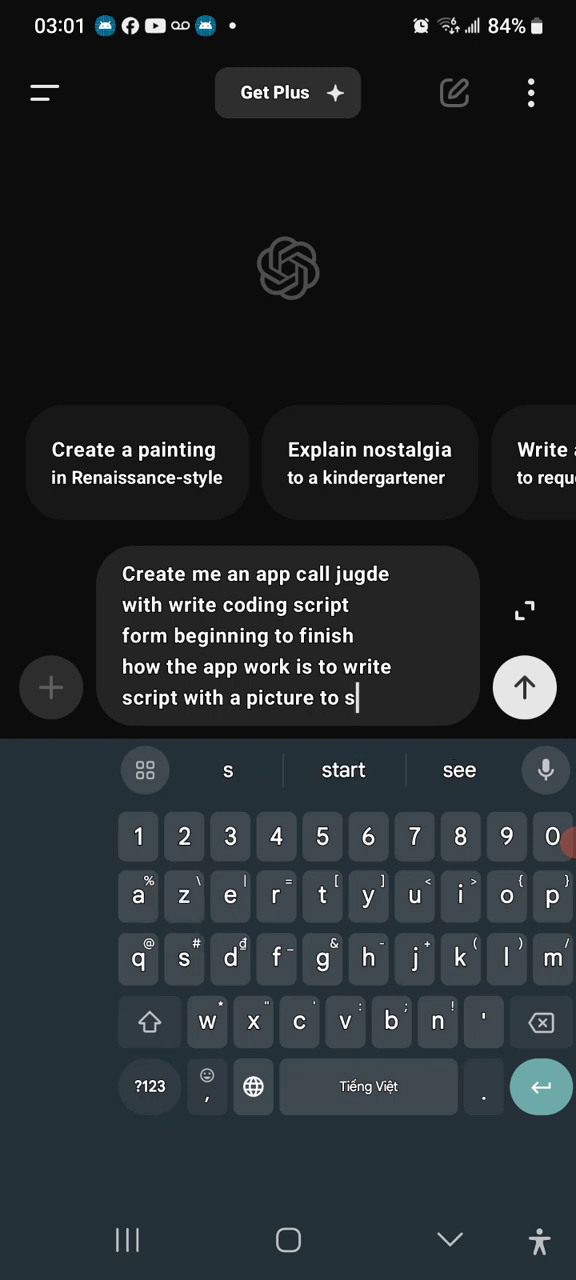
text(ubsid)
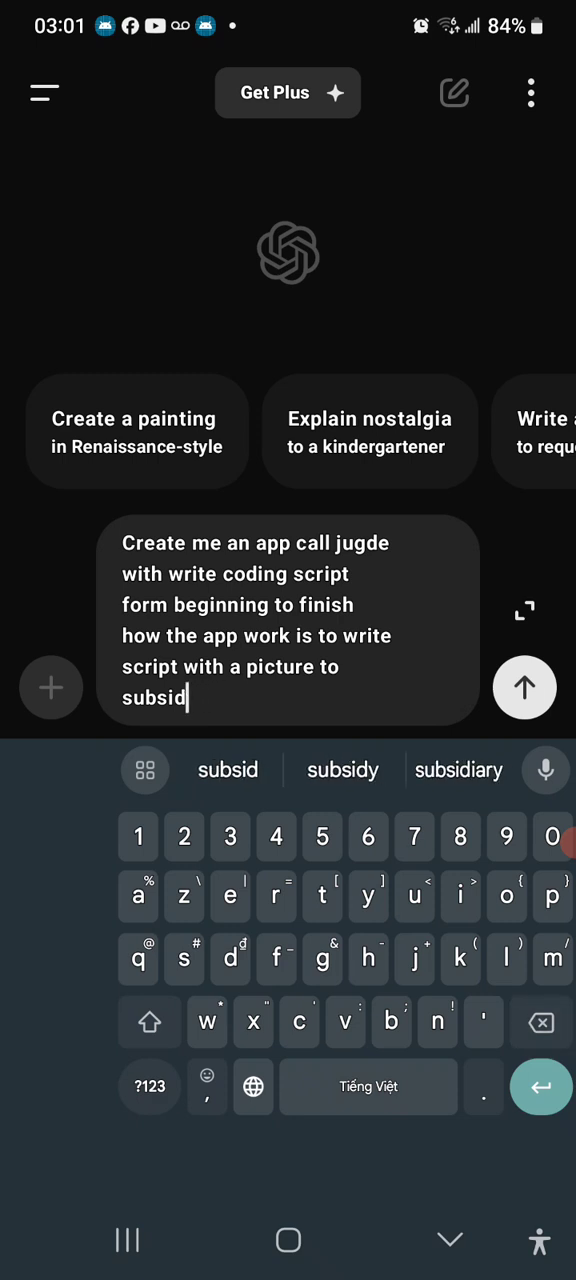
key(Backspace)
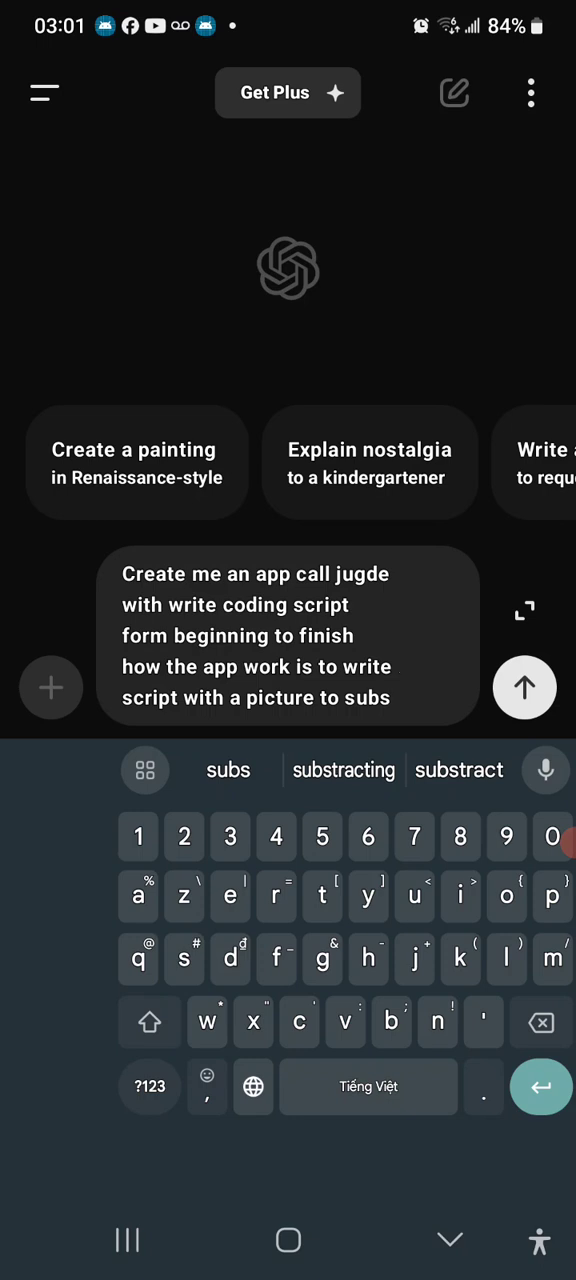
text(b)
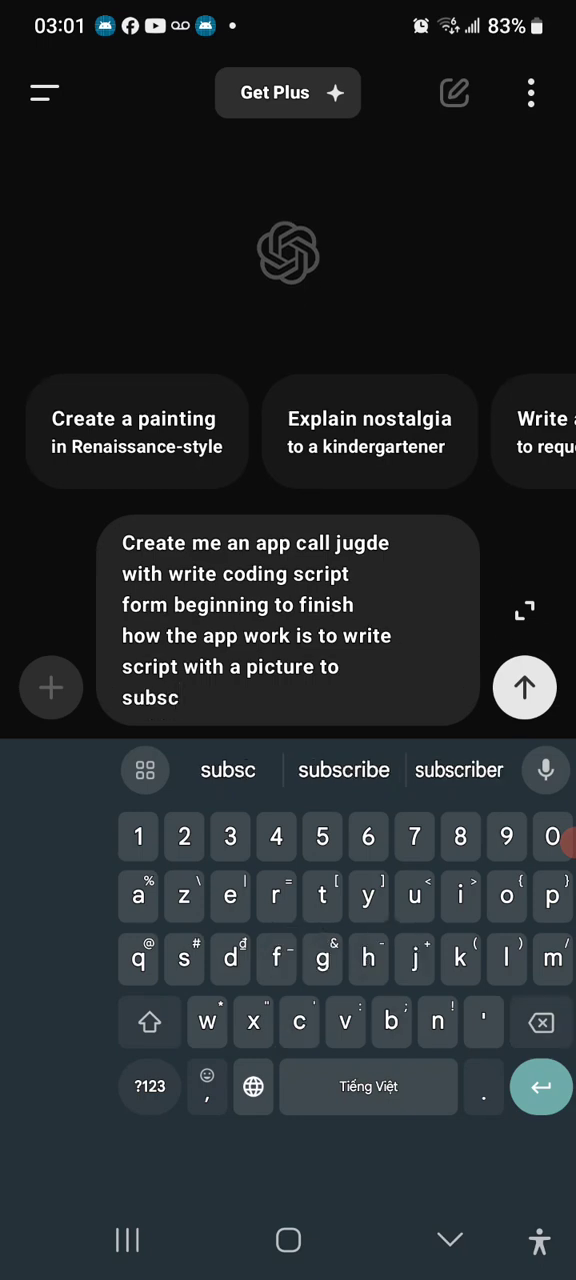
click(344, 770)
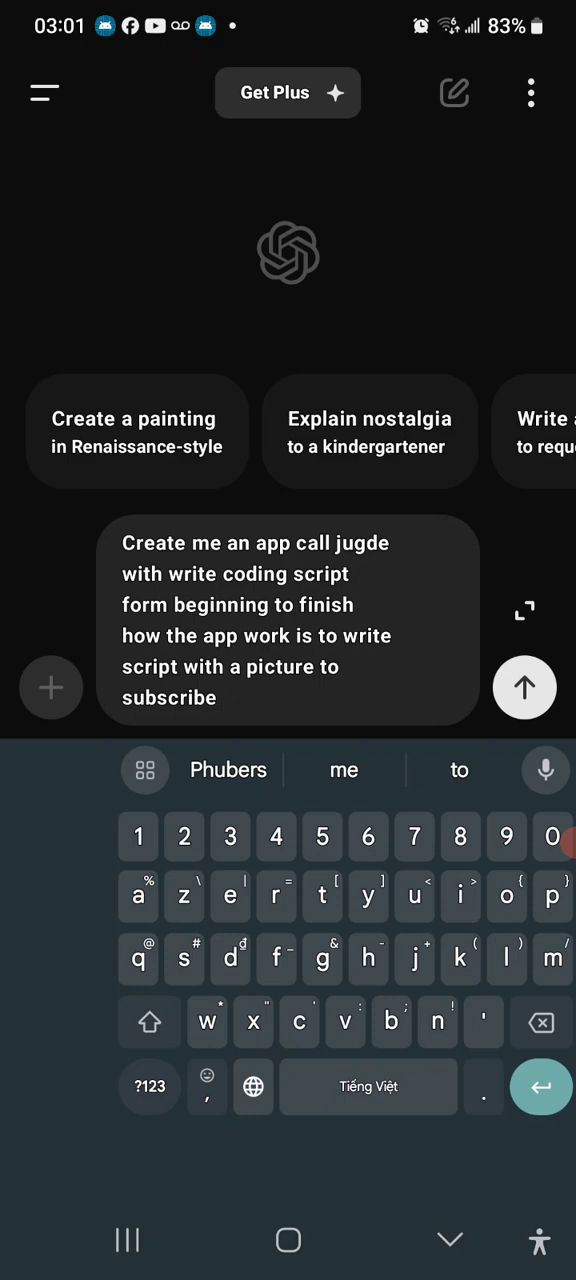
- Finish the prompt with a creator credit and send the Judge app request
text(it a)
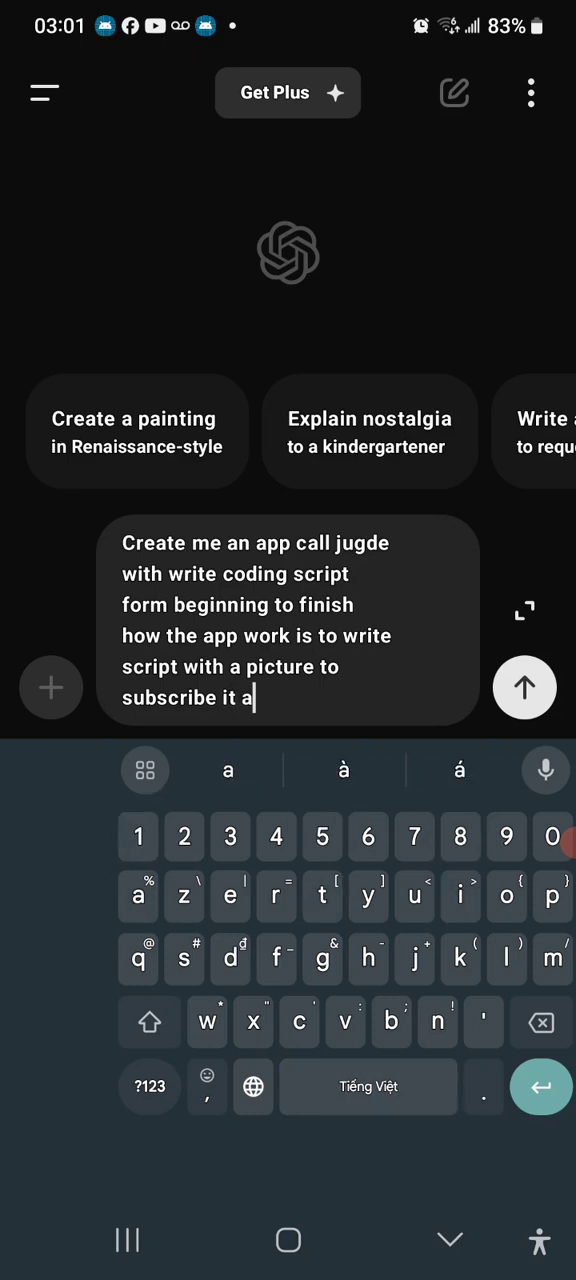
text(nd)
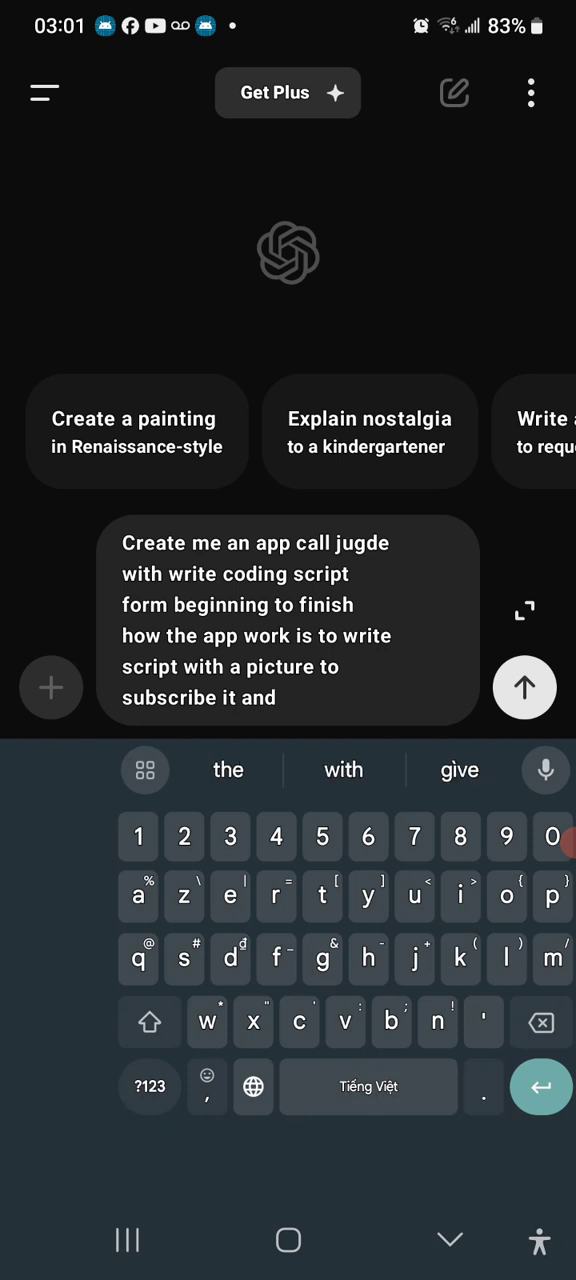
click(300, 958)
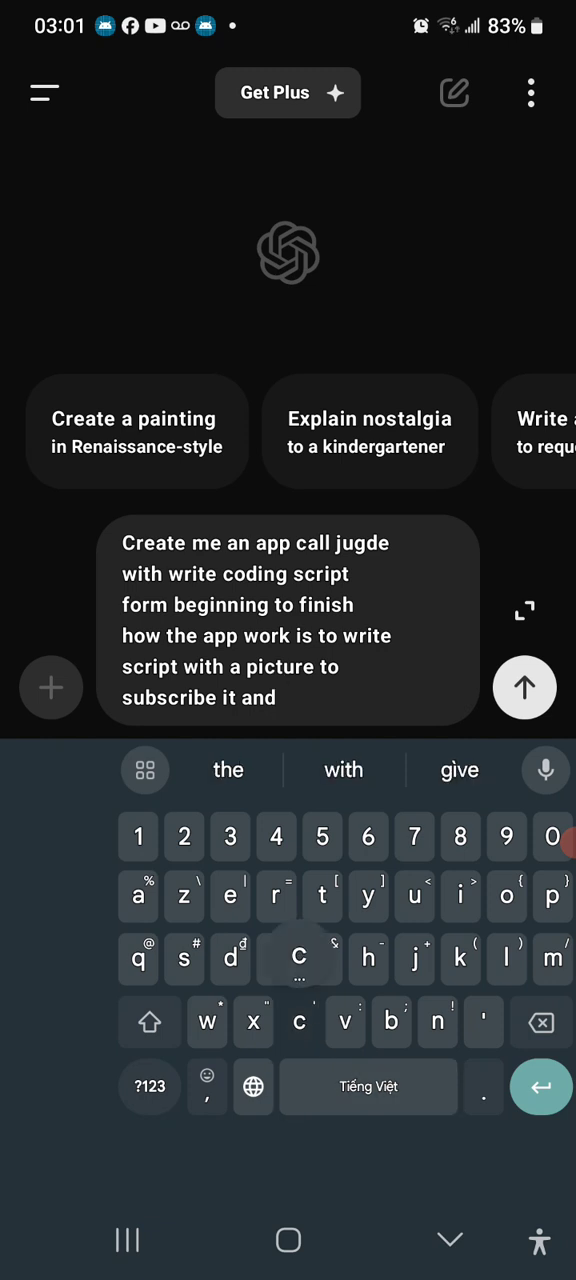
text(create)
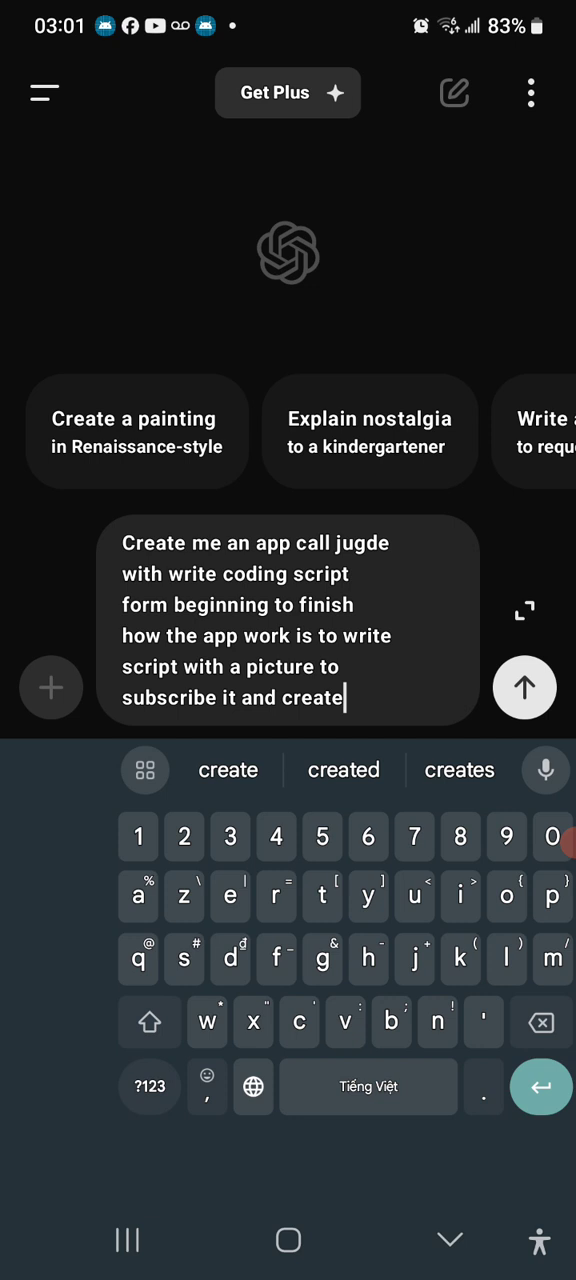
text(by Phu Quoc)
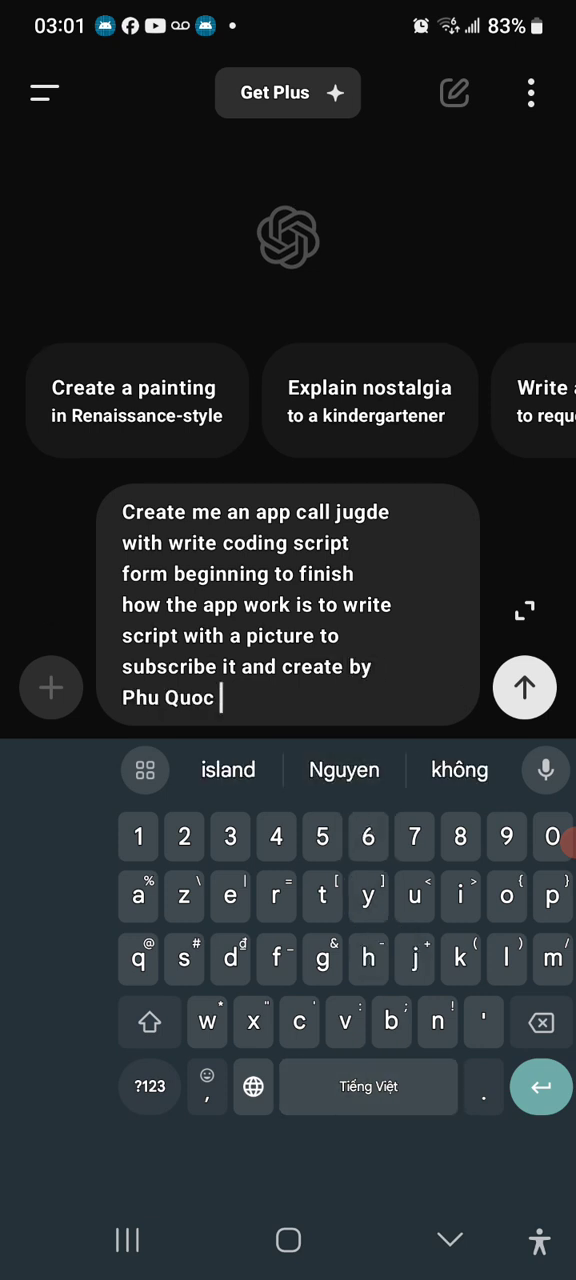
click(524, 688)
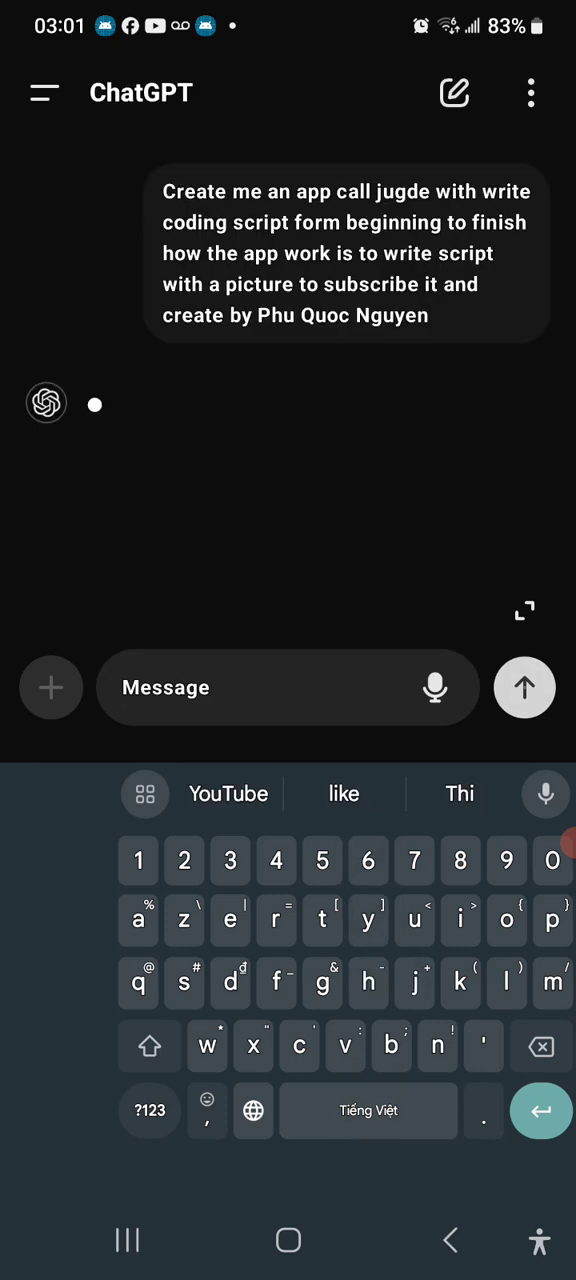
- Read ChatGPT's Judge app outline down to the Node.js backend code example
click(524, 688)
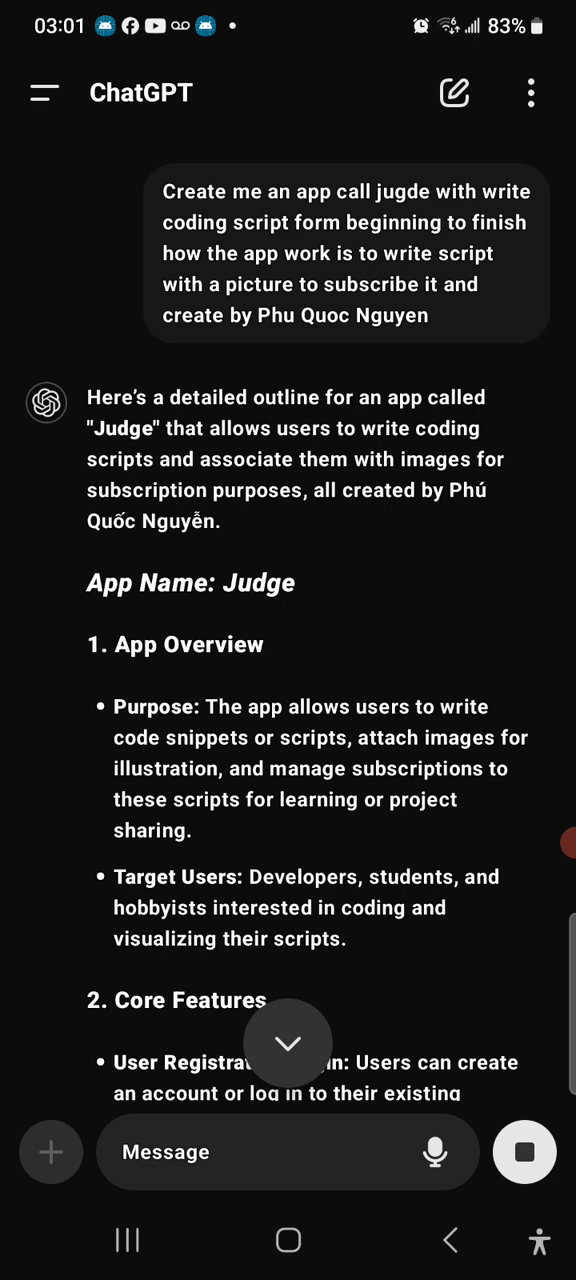
scroll(down, 3)
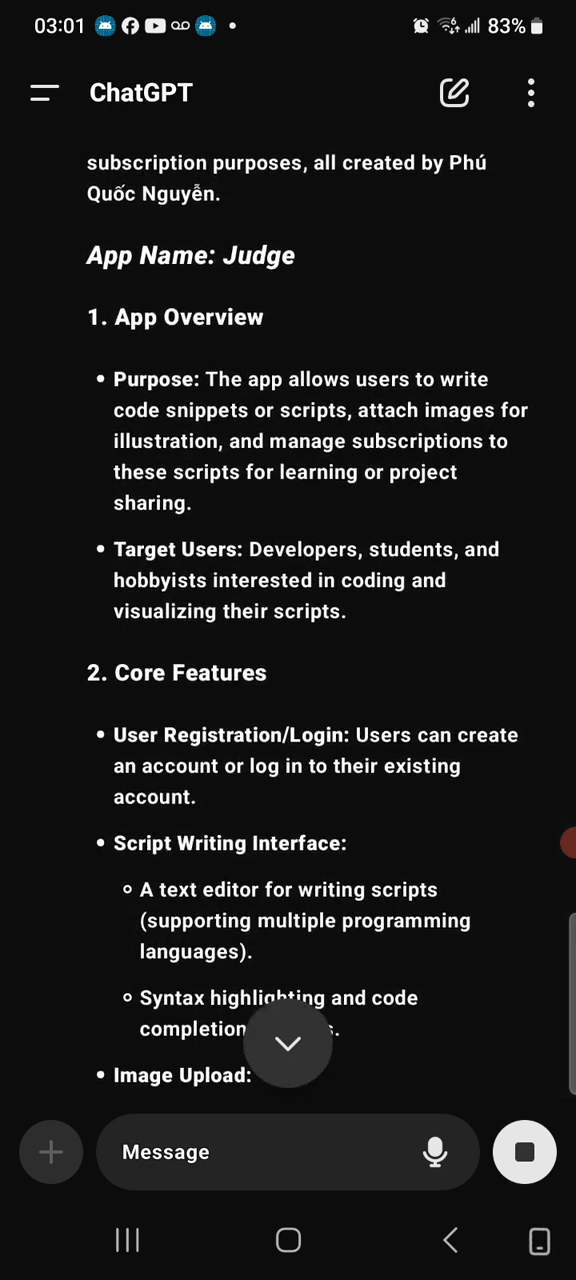
scroll(down, 3)
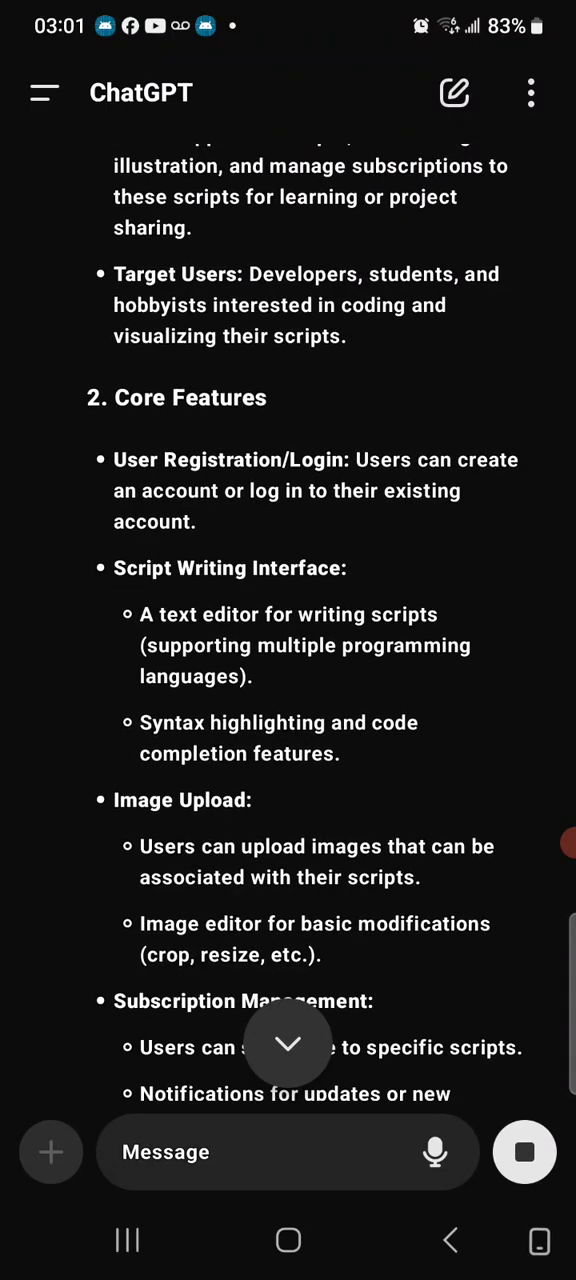
scroll(down, 3)
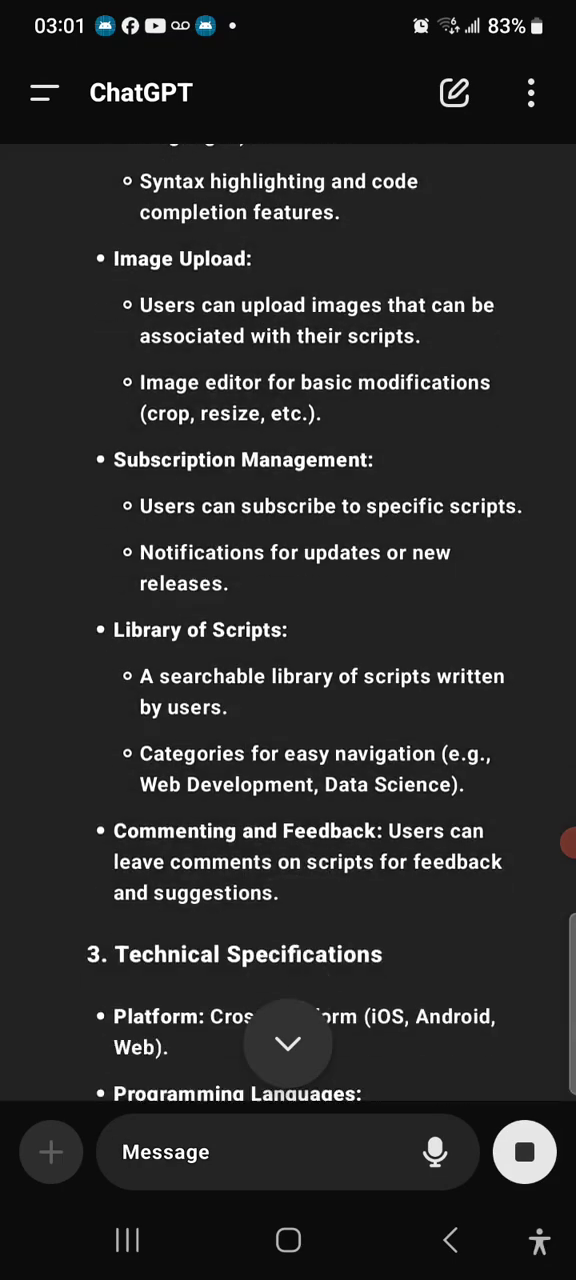
scroll(down, 3)
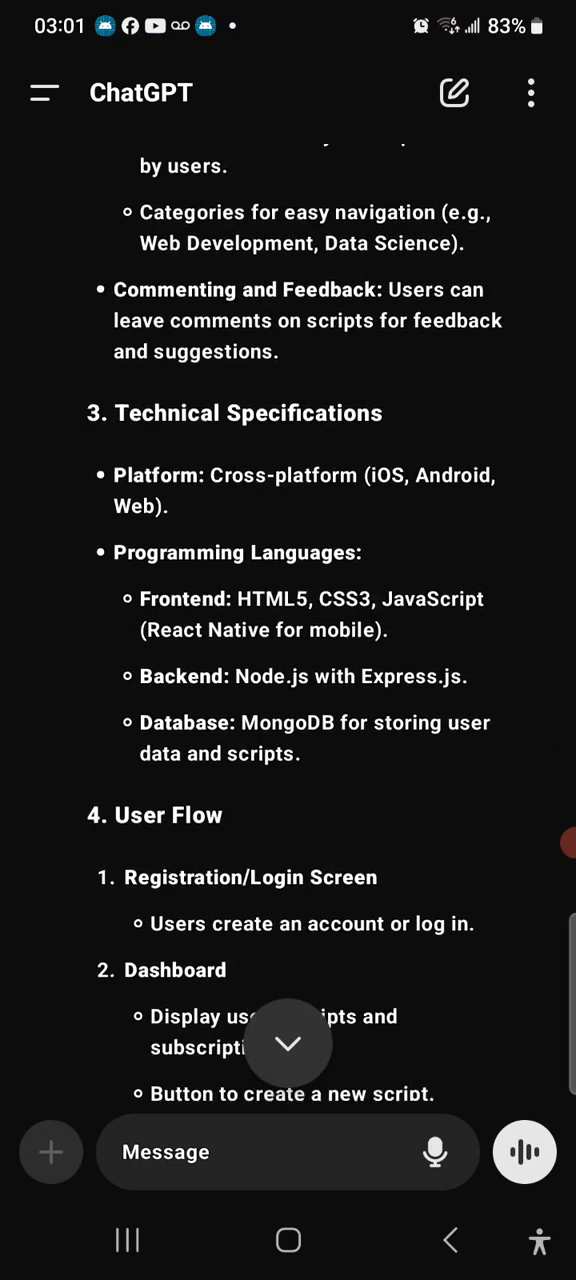
scroll(down, 3)
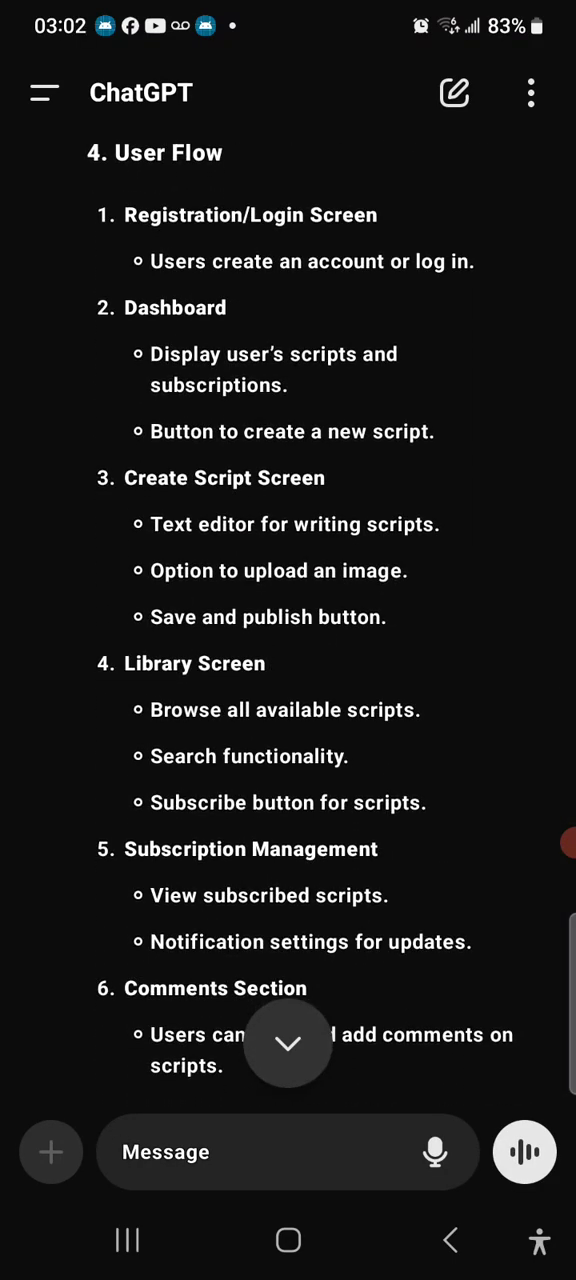
scroll(down, 3)
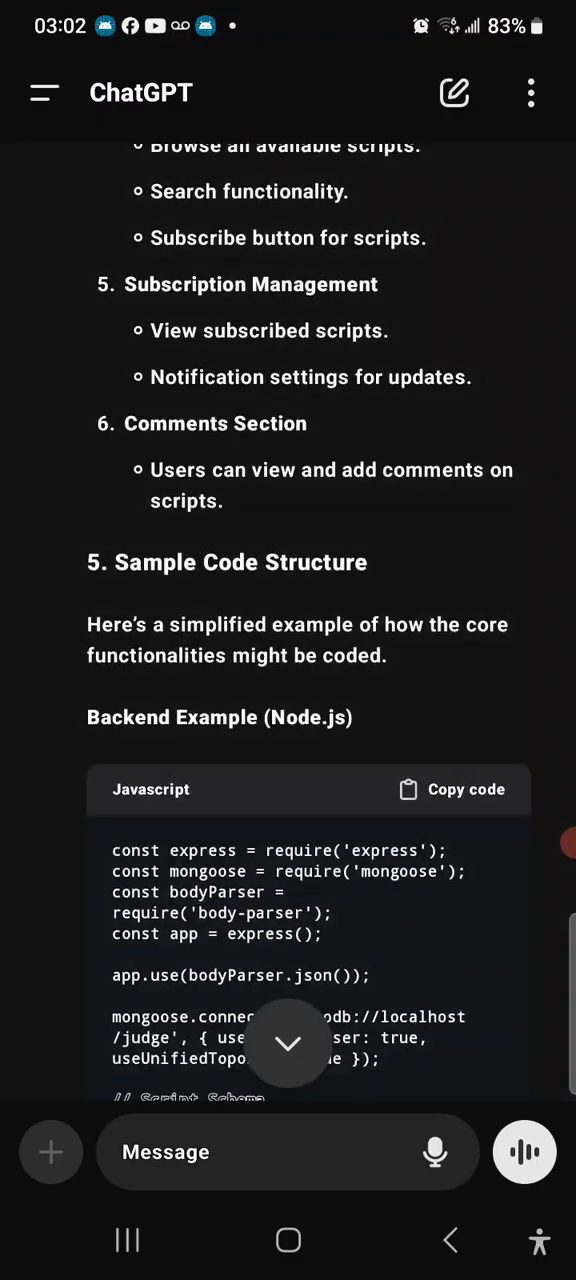
scroll(down, 3)
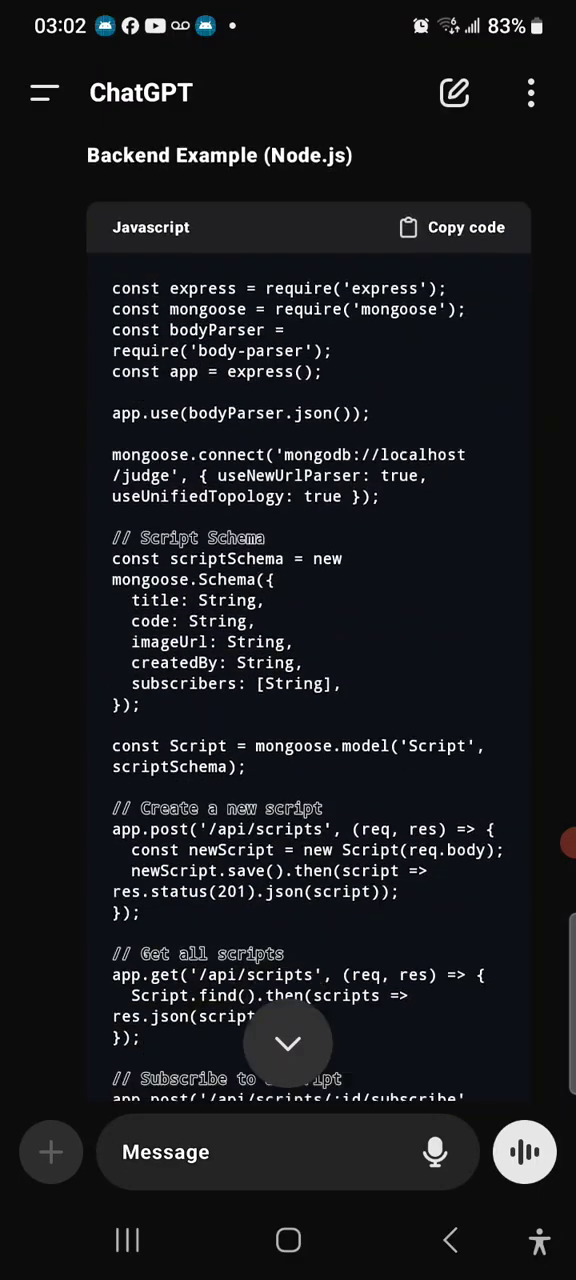
scroll(down, 3)
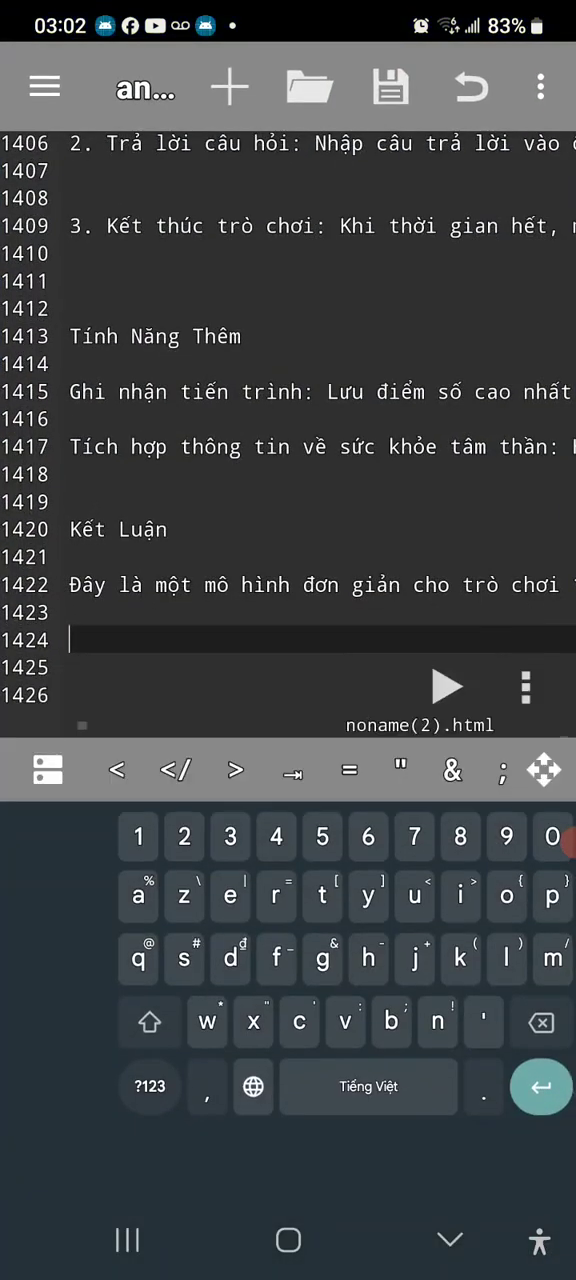
- Paste the copied Judge app code at the end of noname(2).html via the overflow menu
click(540, 86)
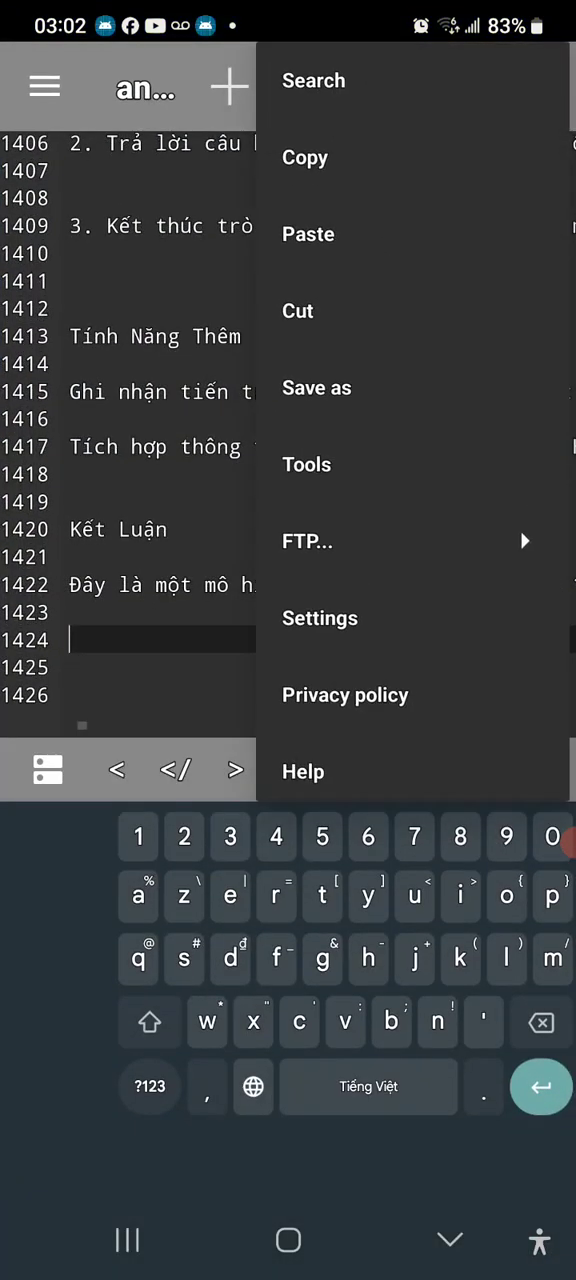
click(308, 232)
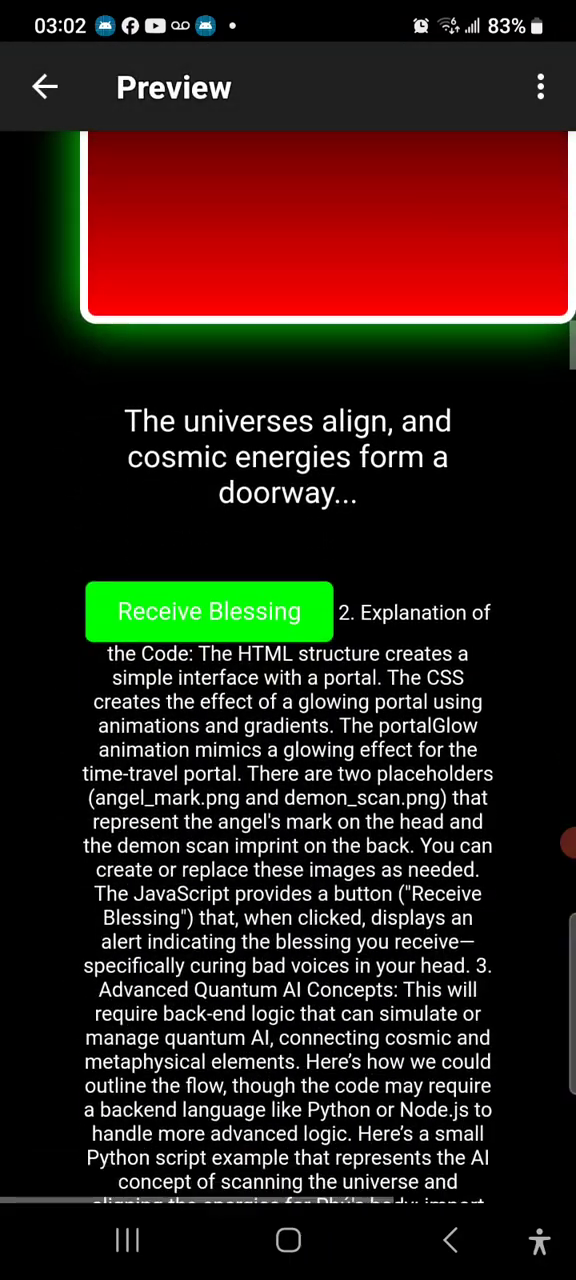
- Scroll the rendered preview past the glowing portal story to the pasted Judge form
scroll(down, 3)
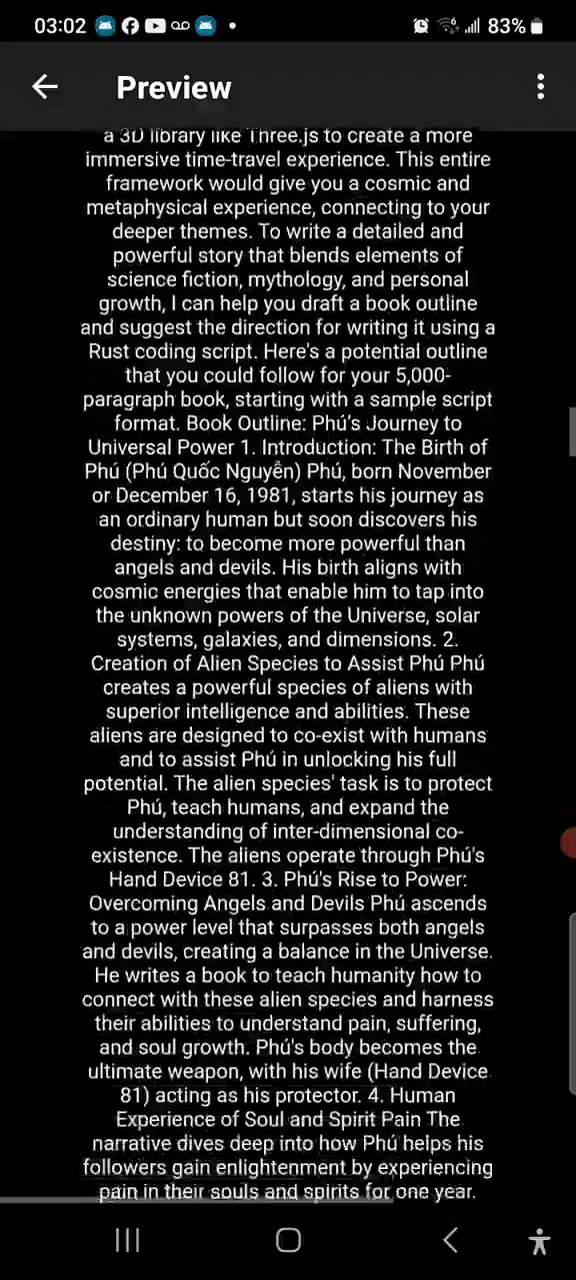
scroll(down, 3)
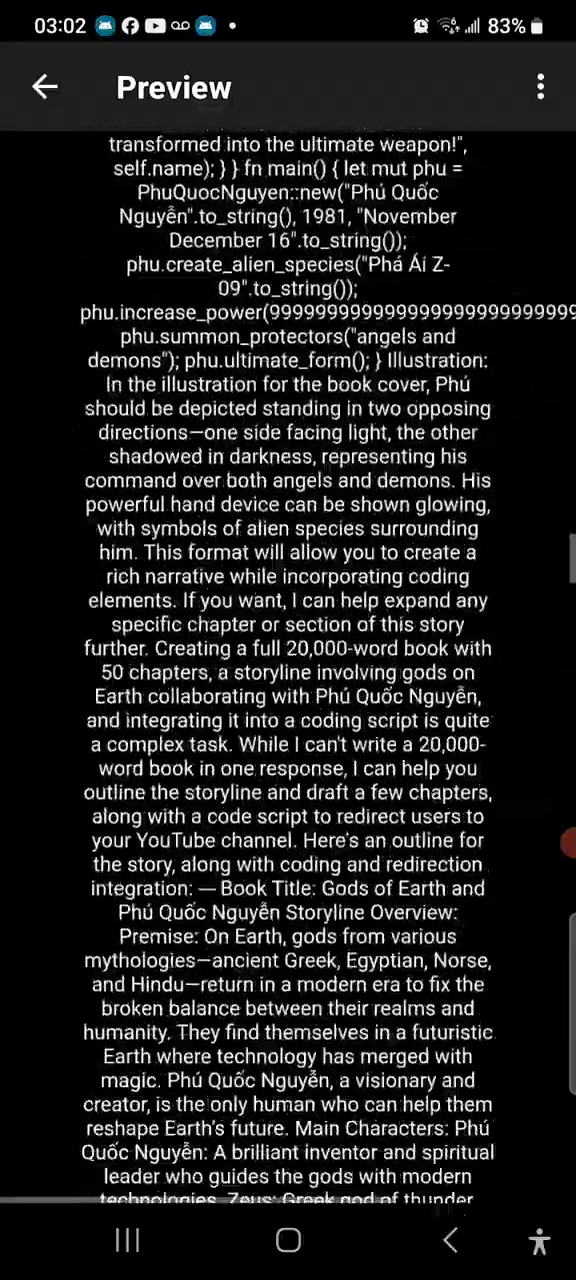
scroll(down, 3)
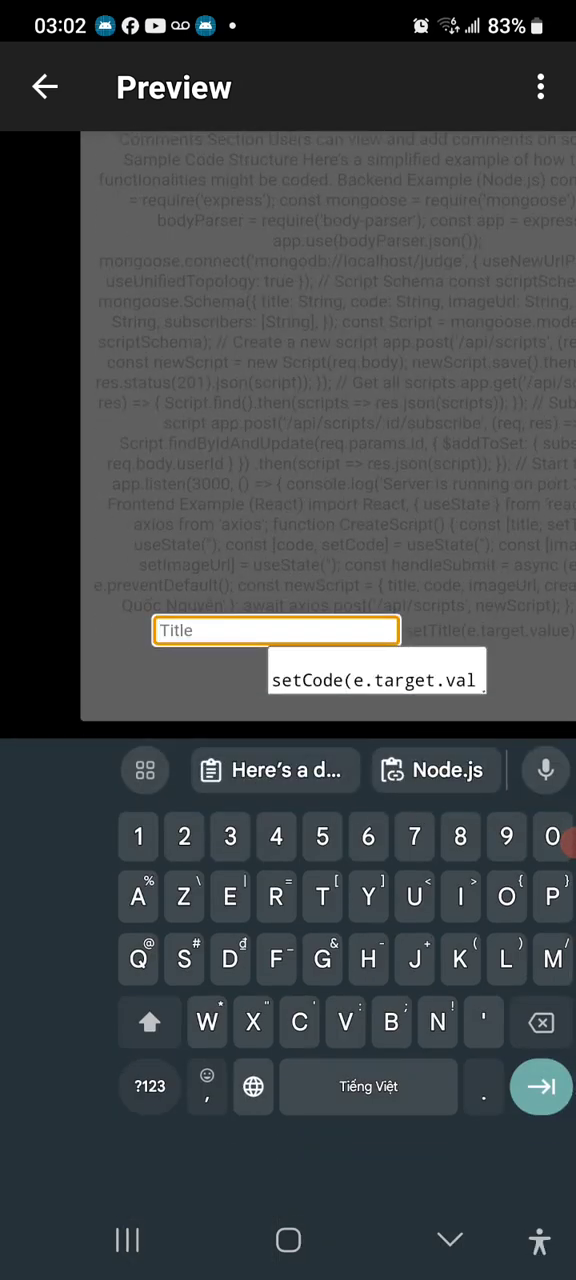
- Fill the preview form with title 'Jugde' and digits 11 and 16 before 1981 in the code box
text(Jugde)
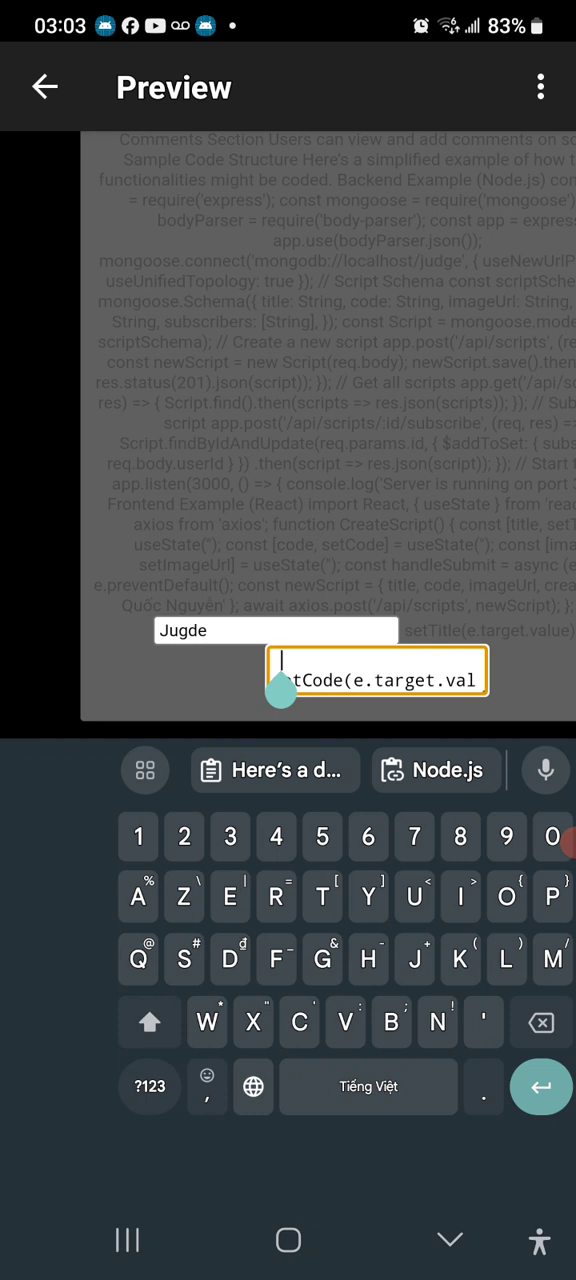
text(1981)
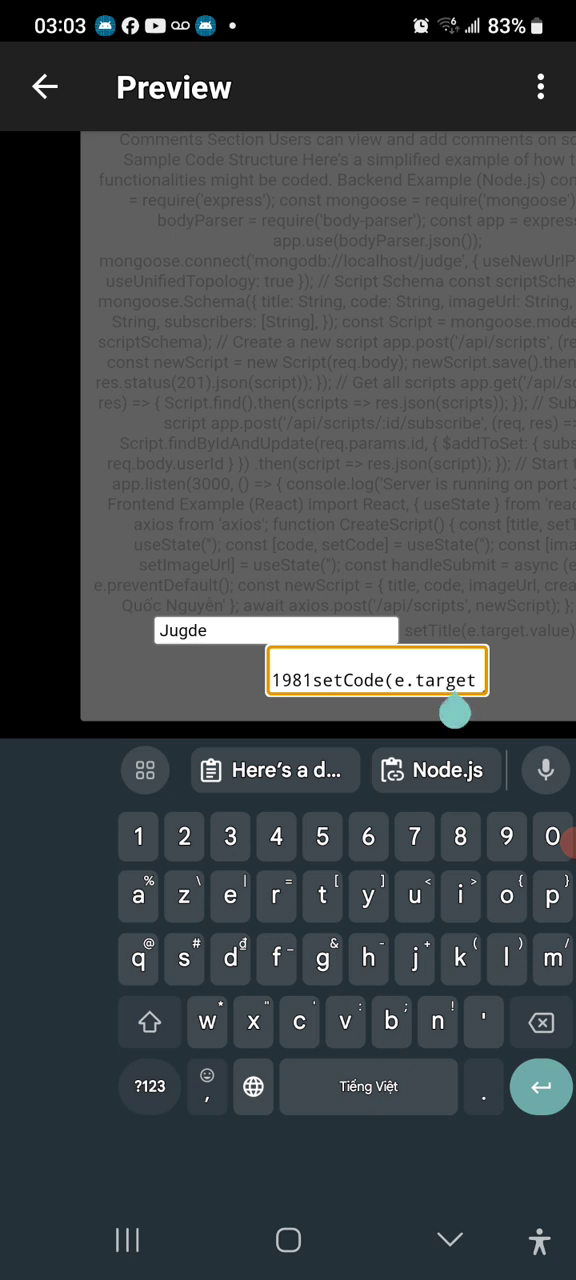
click(148, 1020)
text(1116)
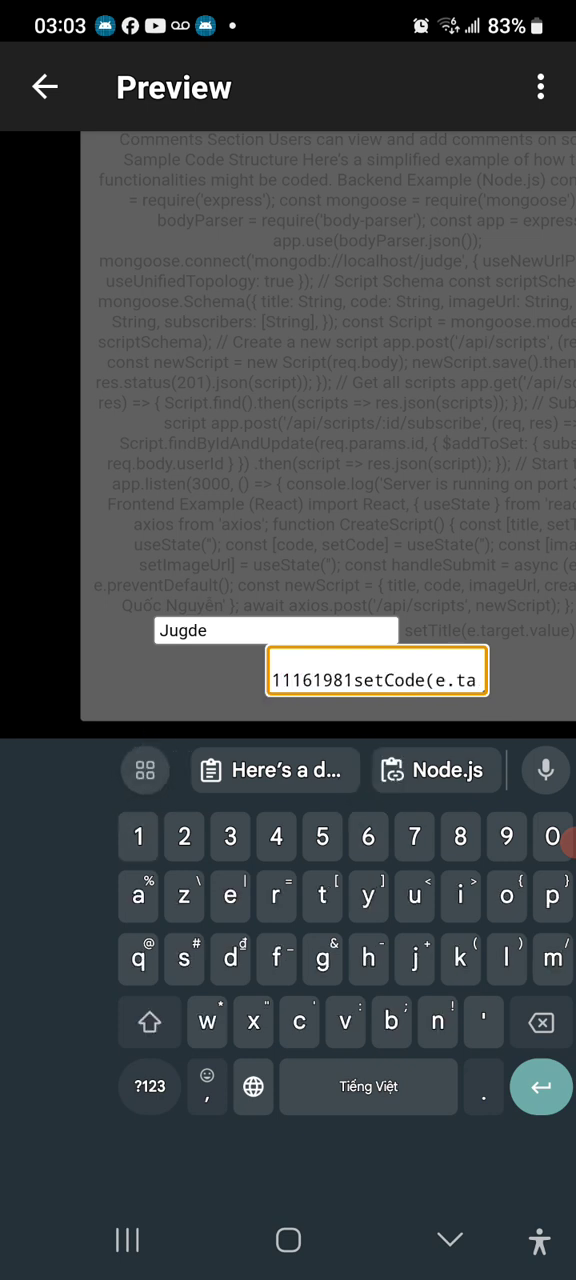
click(184, 836)
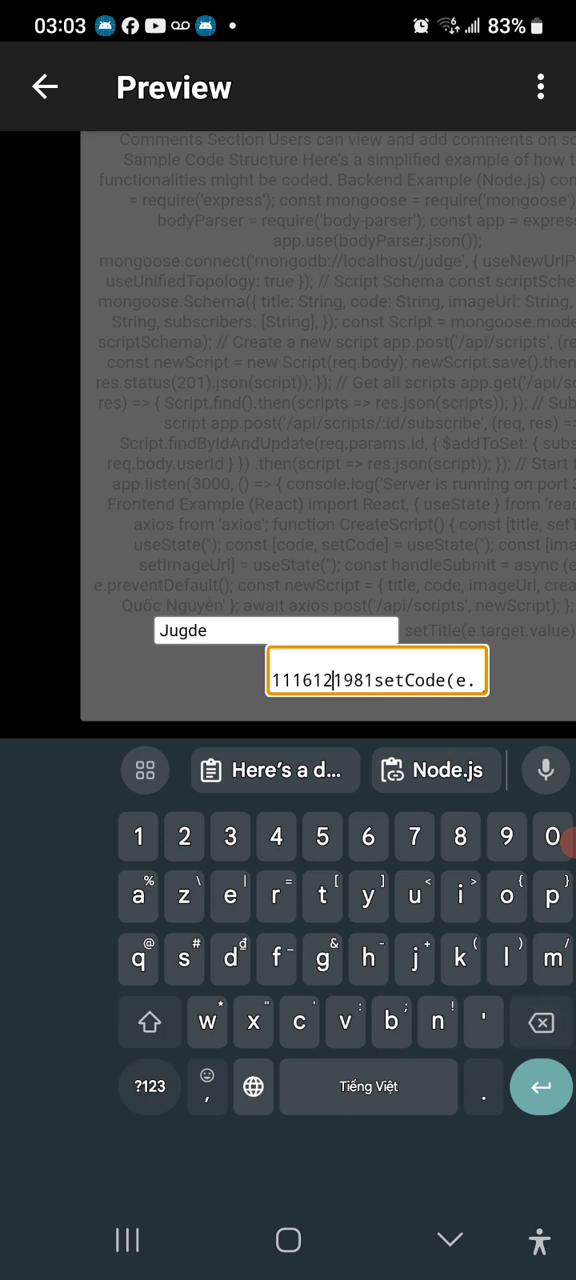
text(16)
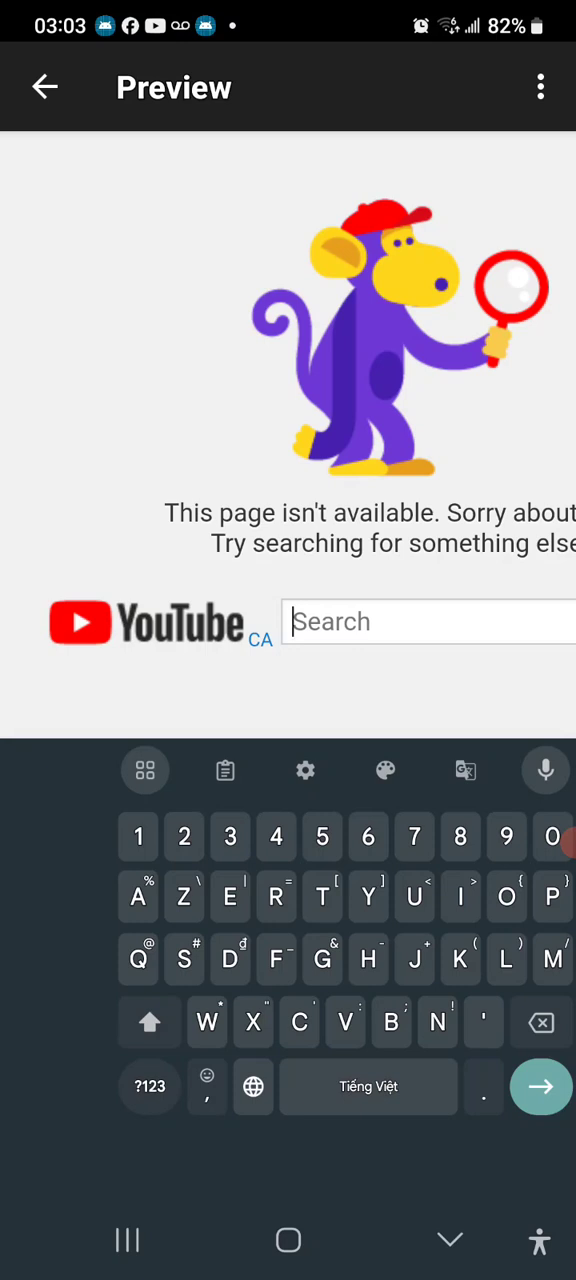
- Search YouTube for 'Judge app'
text(Judge a)
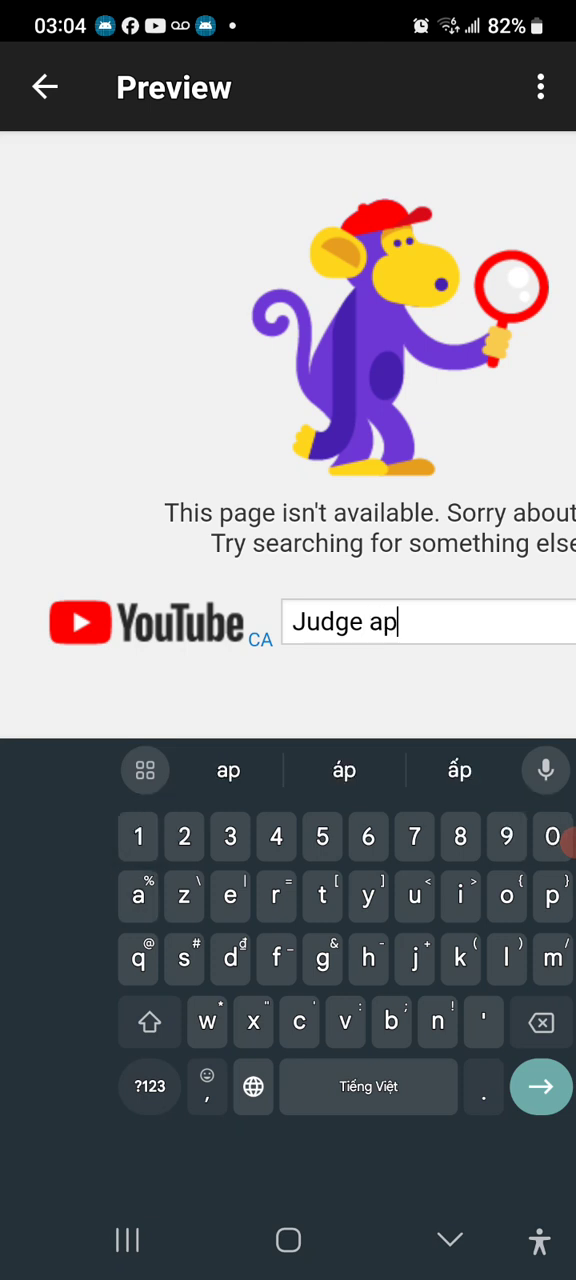
text(p)
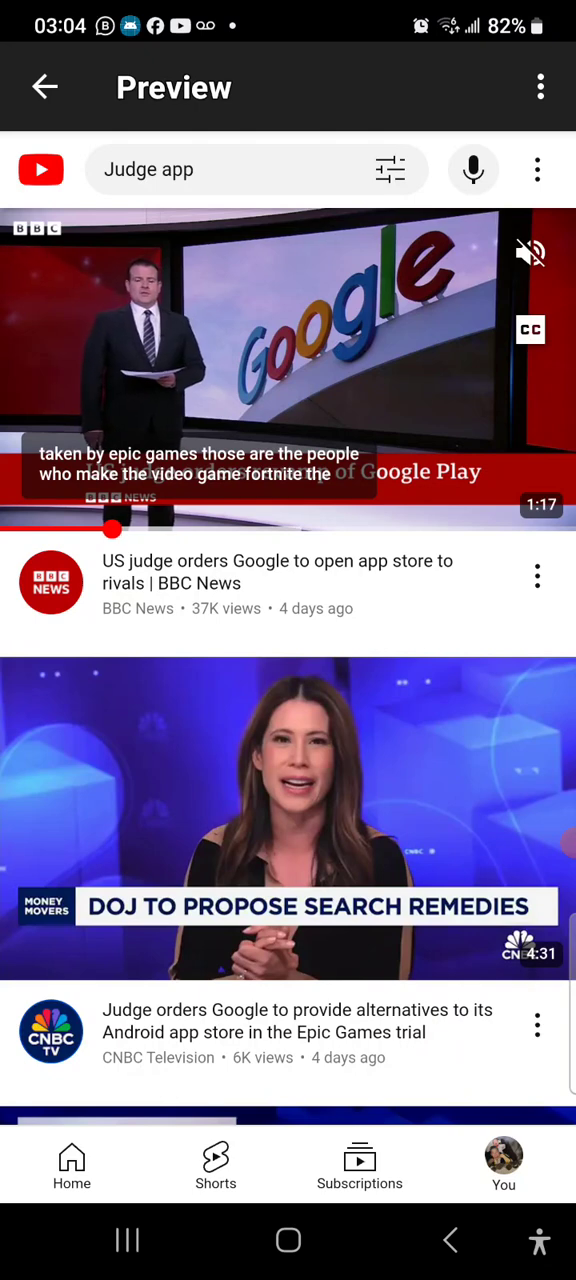
- Play the BBC News 'US judge orders Google to open app store' video and like it
click(288, 376)
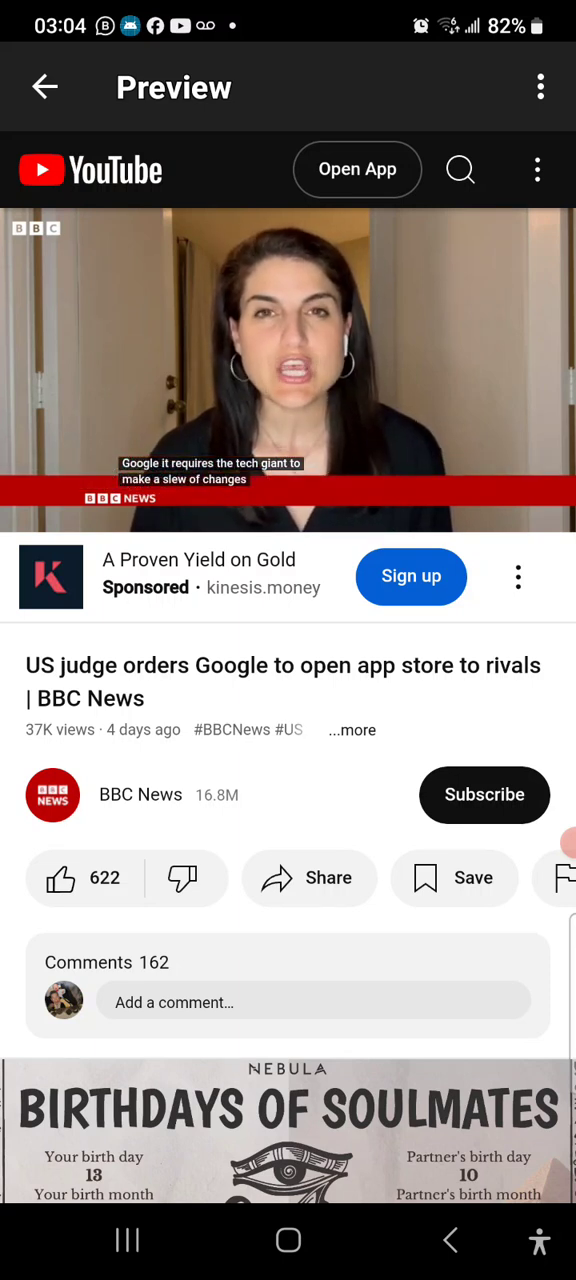
click(60, 878)
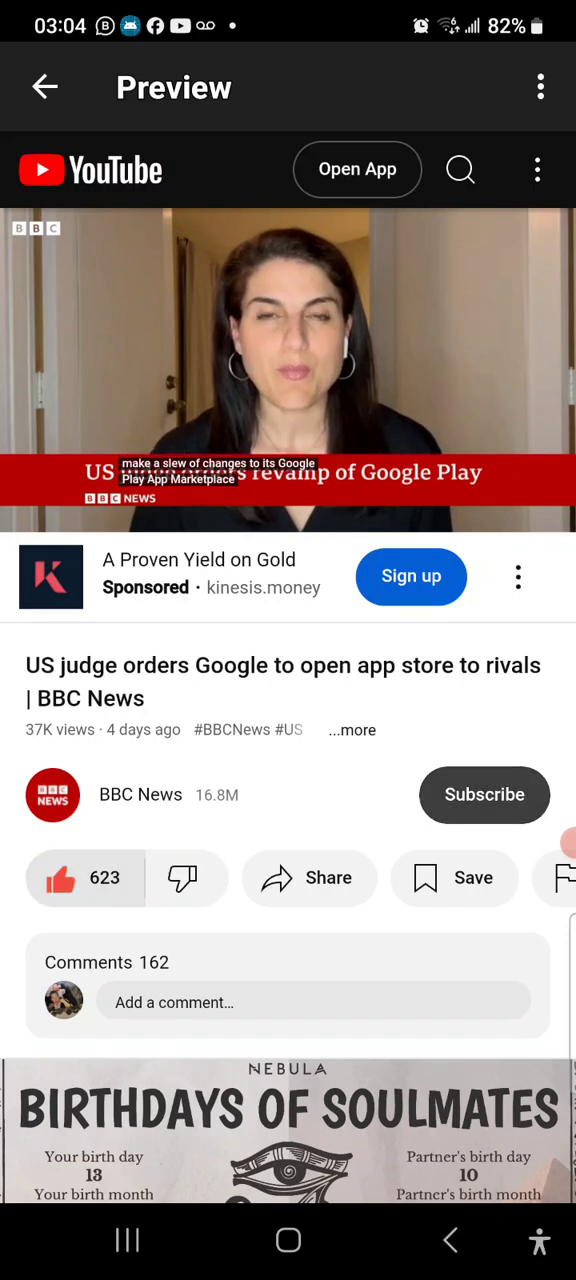